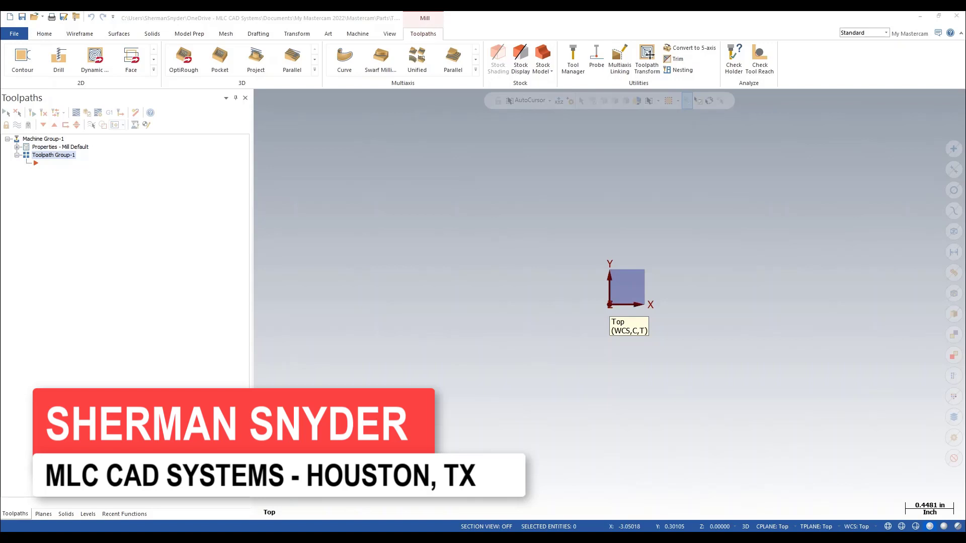
{"action": "mouse_move", "coordinate": [576, 103]}
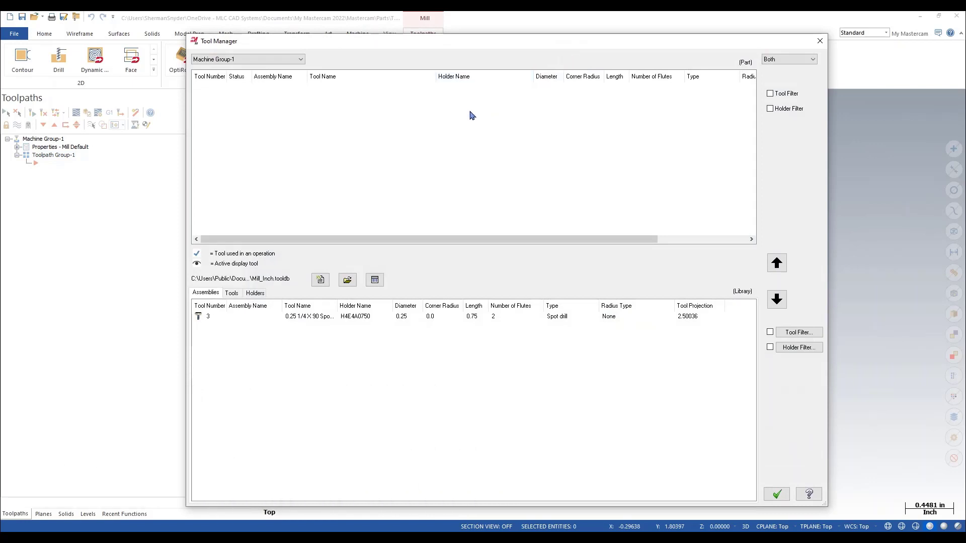
{"action": "mouse_move", "coordinate": [269, 264]}
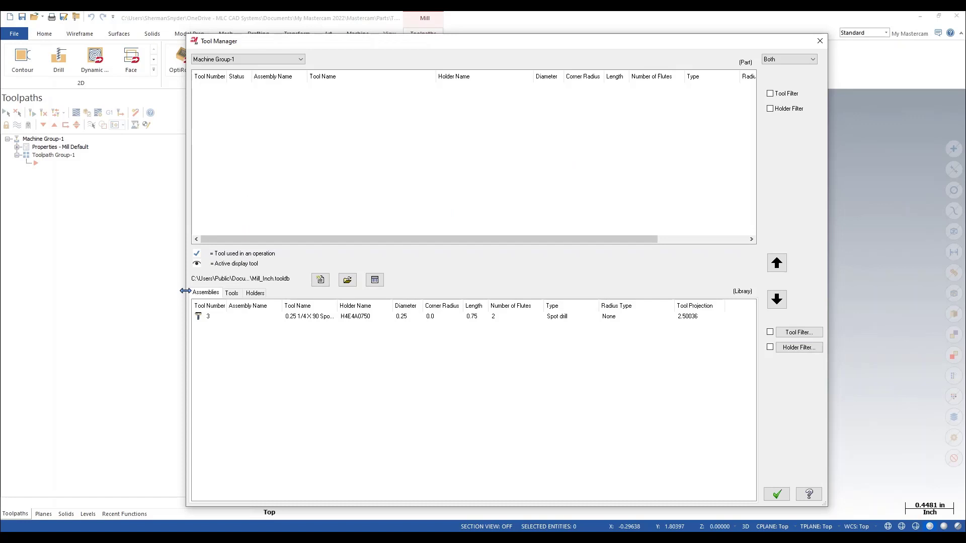
{"action": "left_click", "coordinate": [231, 293]}
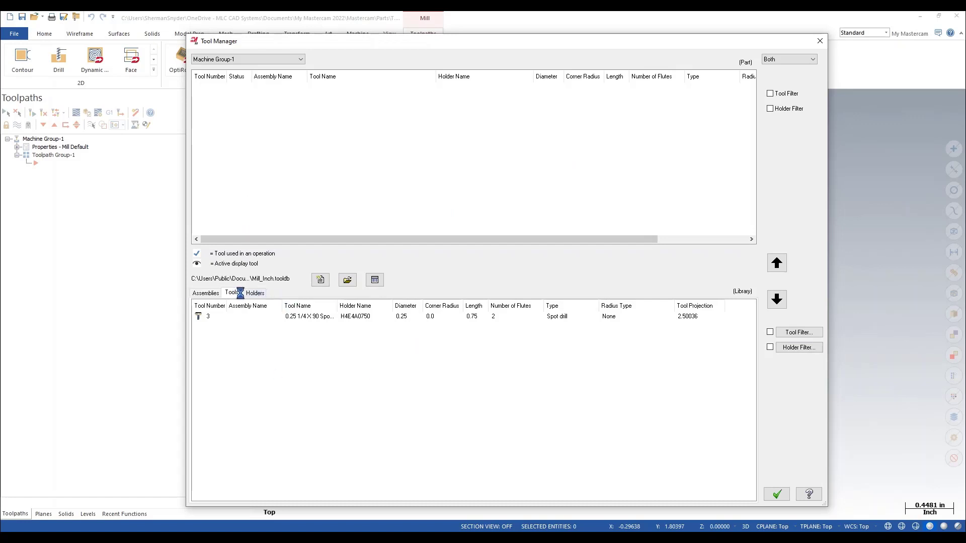
{"action": "left_click", "coordinate": [255, 292]}
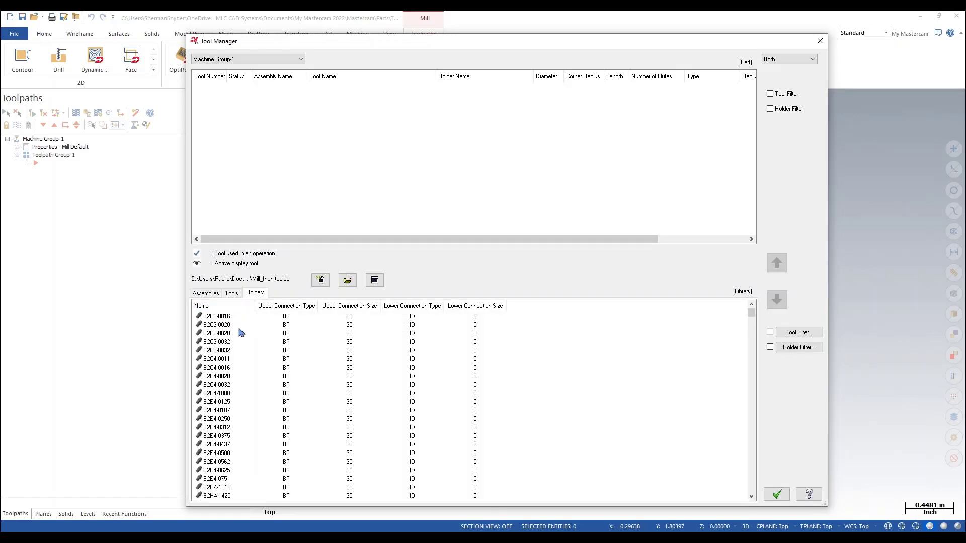
{"action": "right_click", "coordinate": [216, 334]}
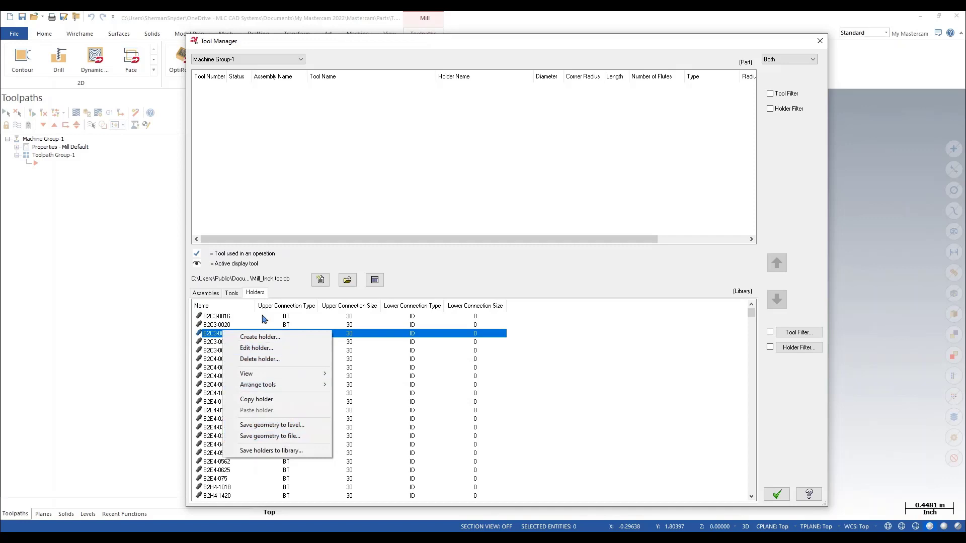
{"action": "left_click", "coordinate": [205, 293]}
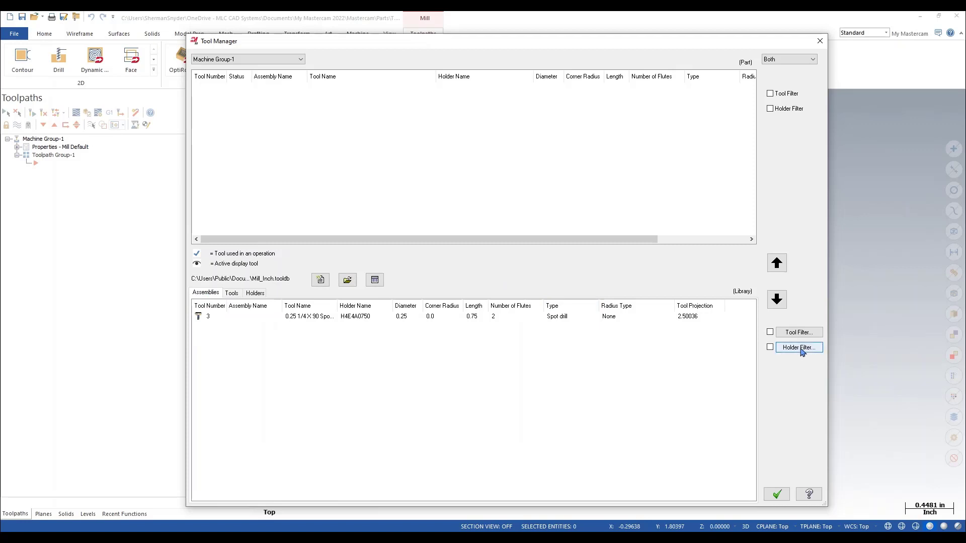
{"action": "left_click", "coordinate": [800, 347]}
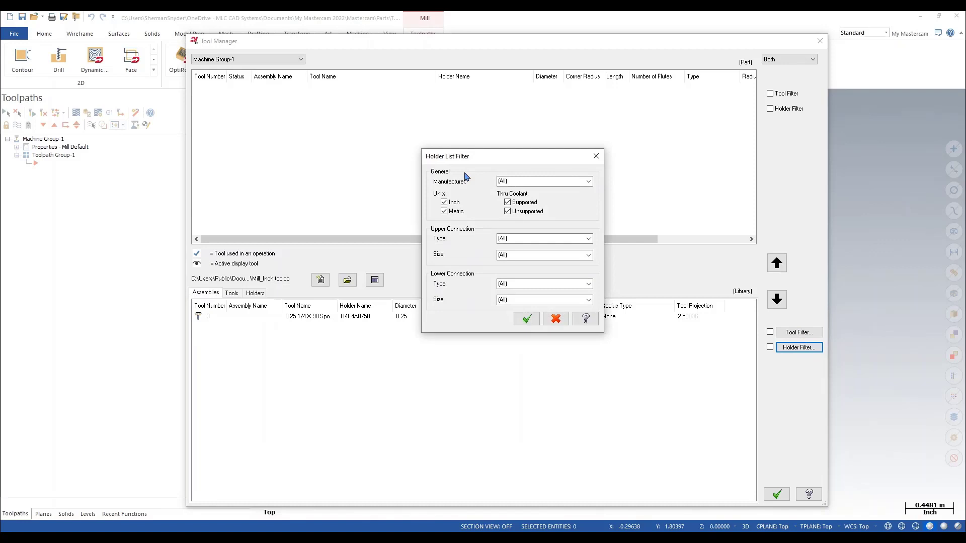
{"action": "mouse_move", "coordinate": [456, 200]}
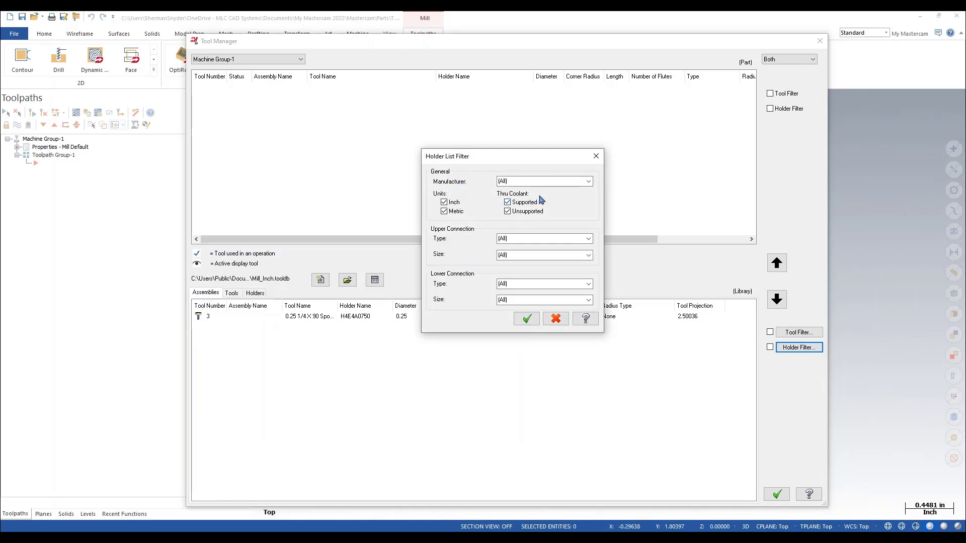
{"action": "mouse_move", "coordinate": [457, 240]}
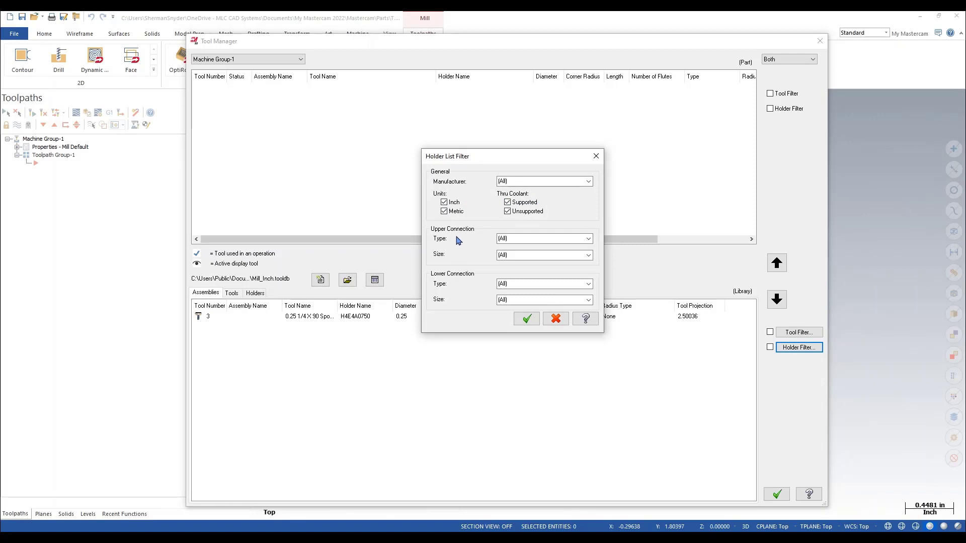
{"action": "mouse_move", "coordinate": [454, 310]}
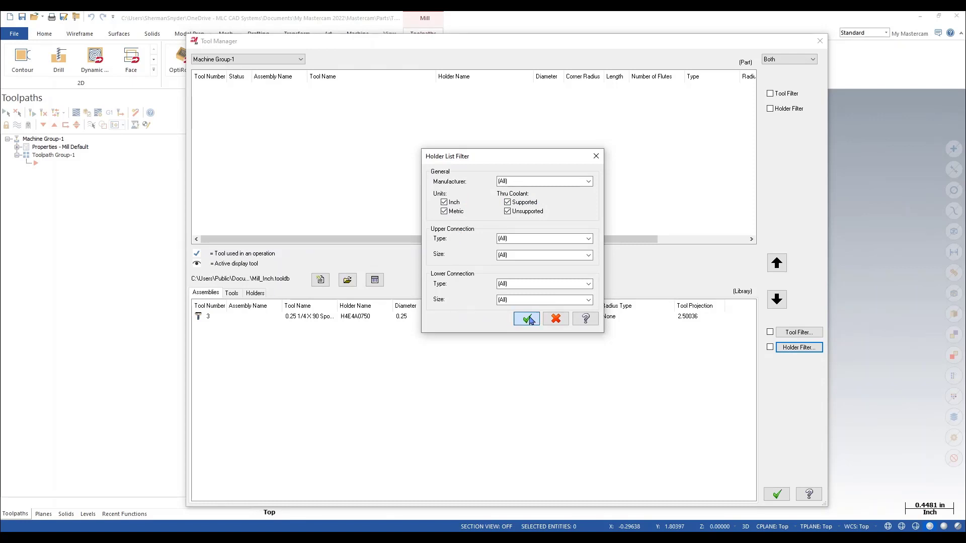
{"action": "left_click", "coordinate": [527, 319]}
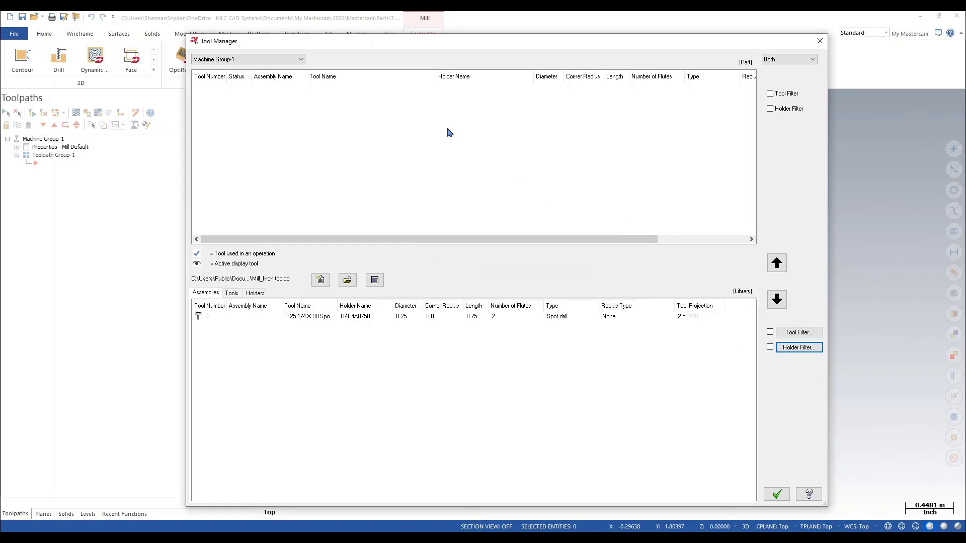
Bring up the machine group tool list's actions menu to create a tool assembly
{"action": "right_click", "coordinate": [448, 132]}
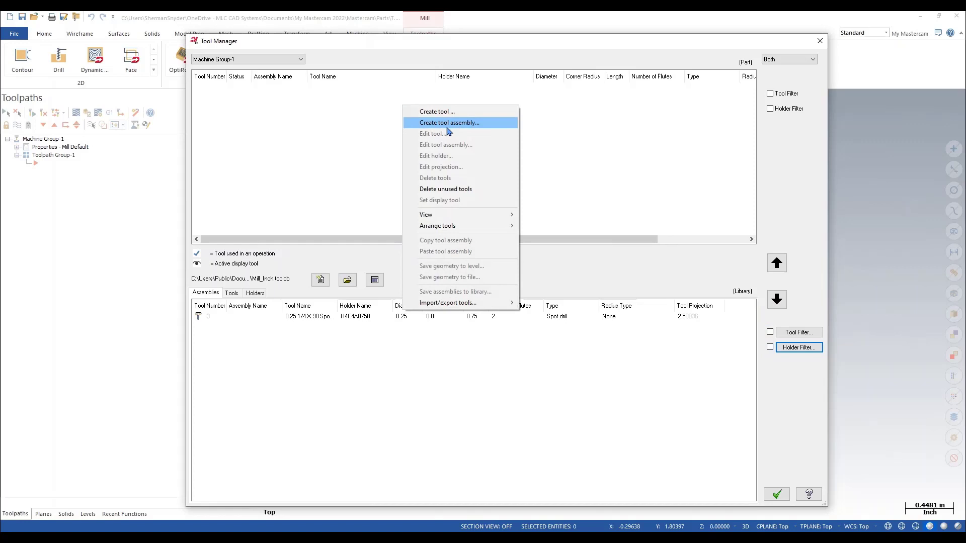
{"action": "mouse_move", "coordinate": [497, 126]}
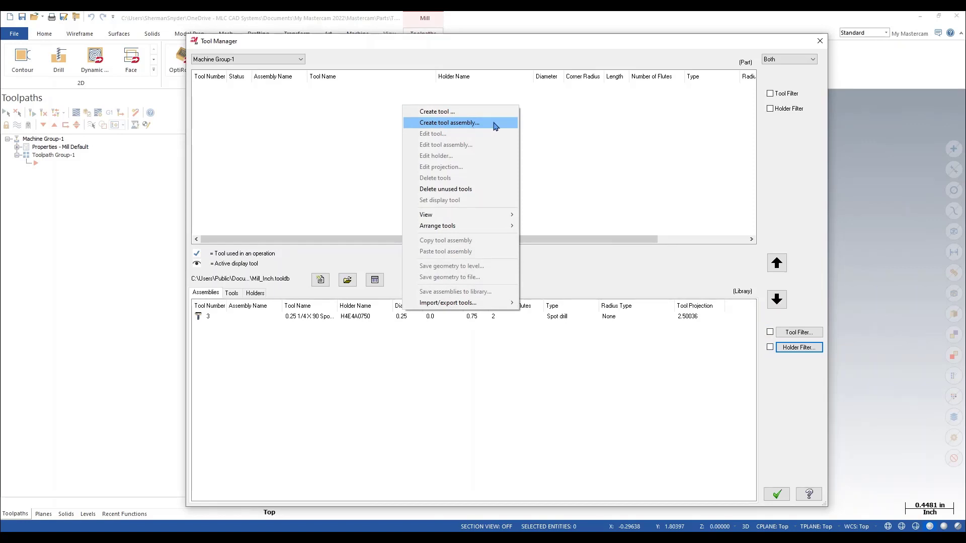
{"action": "mouse_move", "coordinate": [436, 112]}
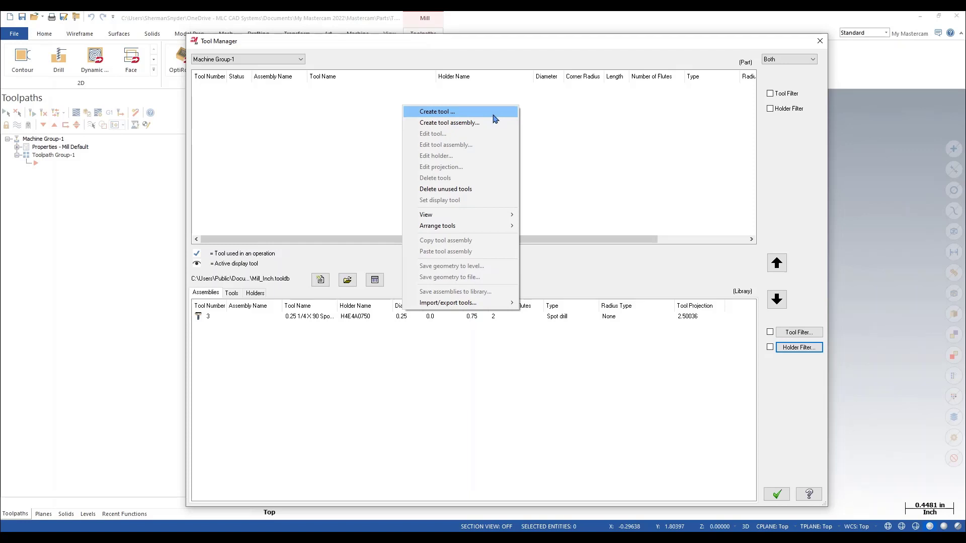
{"action": "mouse_move", "coordinate": [470, 126]}
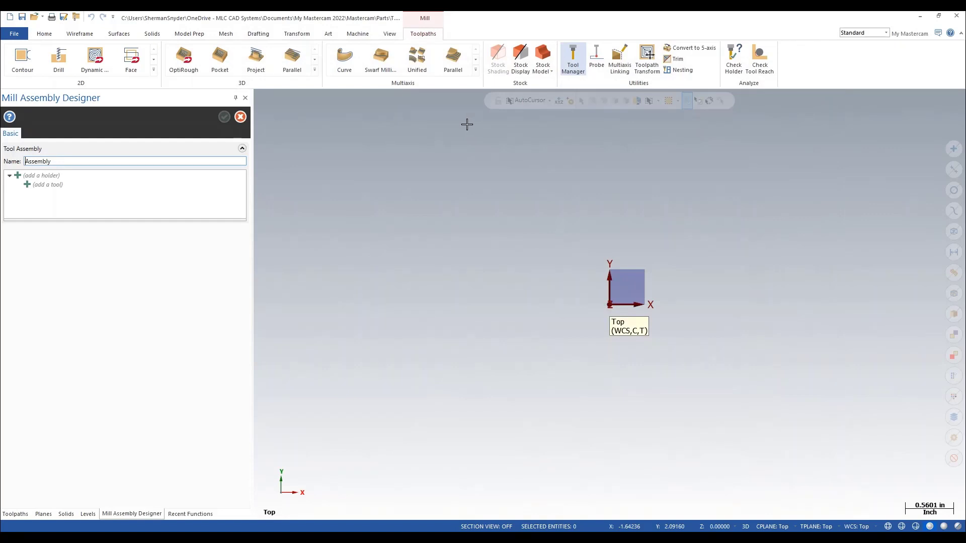
Name the assembly 'Assembly Demo' and show the define-or-import choices for its tool slot
{"action": "left_click", "coordinate": [140, 161]}
{"action": "type", "text": " D"}
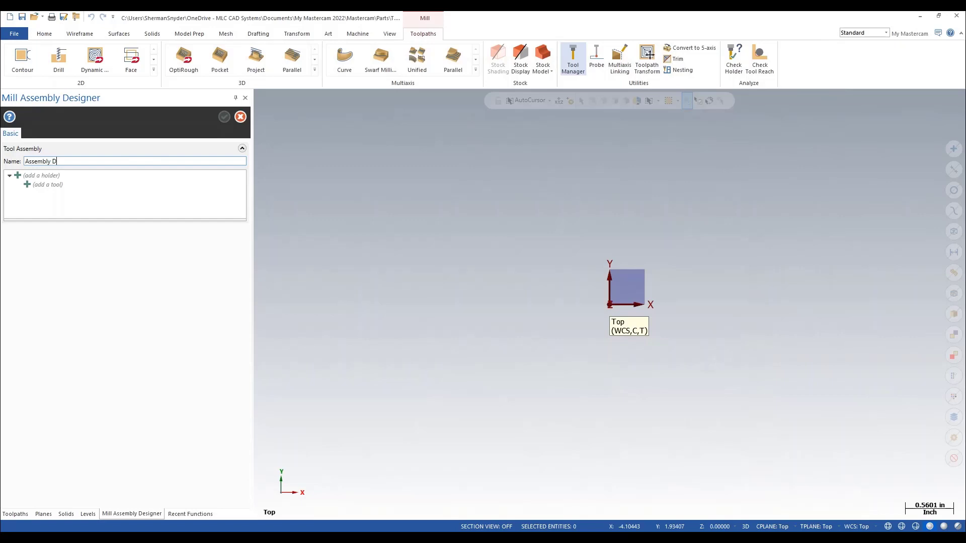
{"action": "type", "text": "emo"}
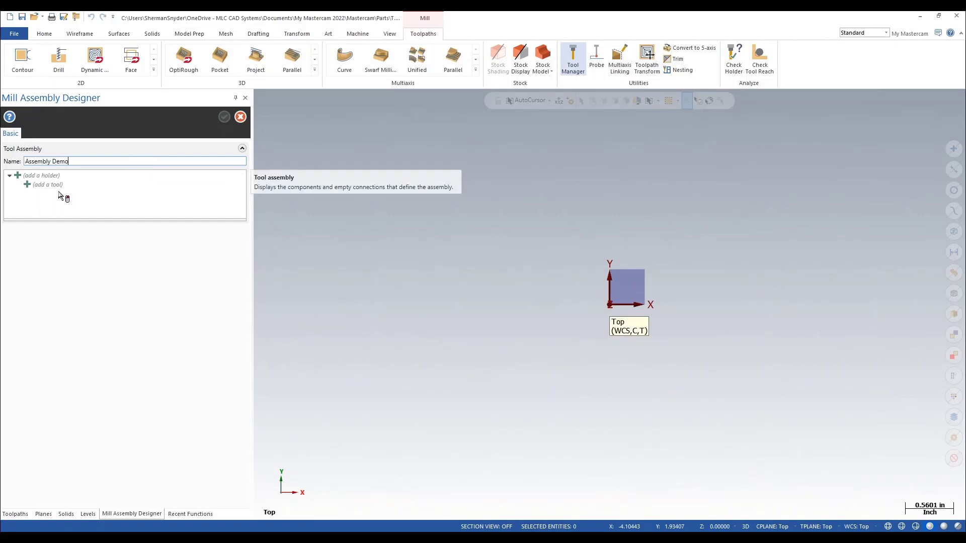
{"action": "left_click", "coordinate": [48, 184]}
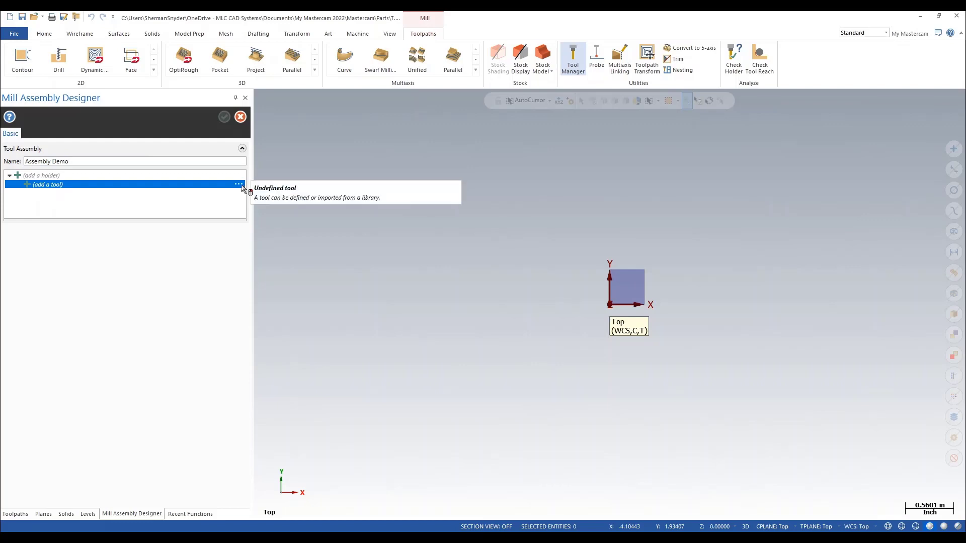
{"action": "left_click", "coordinate": [238, 184]}
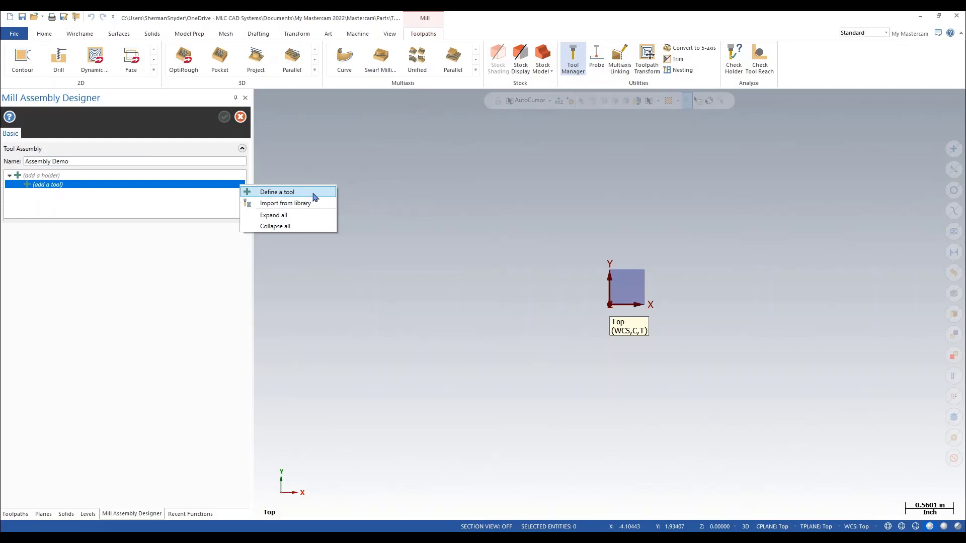
Define a bull endmill with default geometry, giving a 0.5 bull-nosed endmill
{"action": "left_click", "coordinate": [277, 191]}
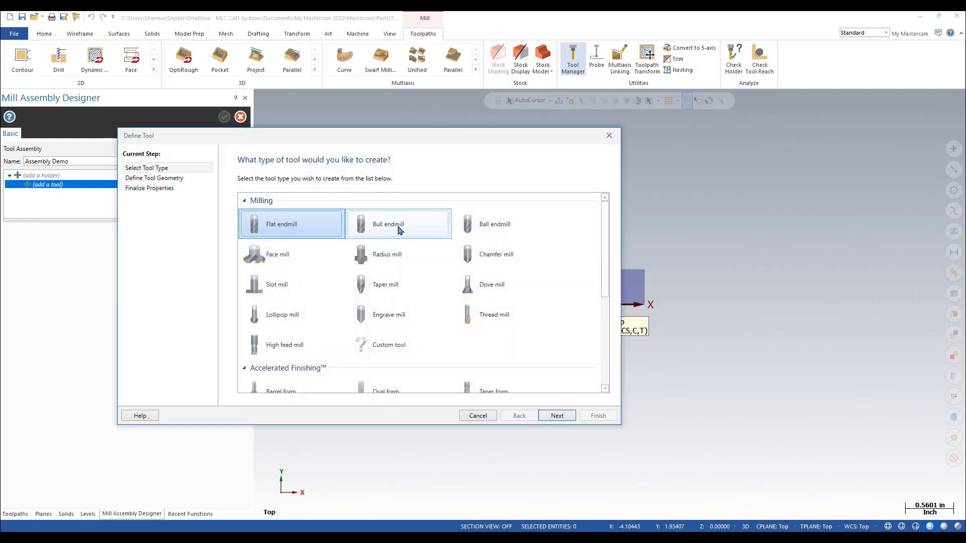
{"action": "left_click", "coordinate": [555, 416]}
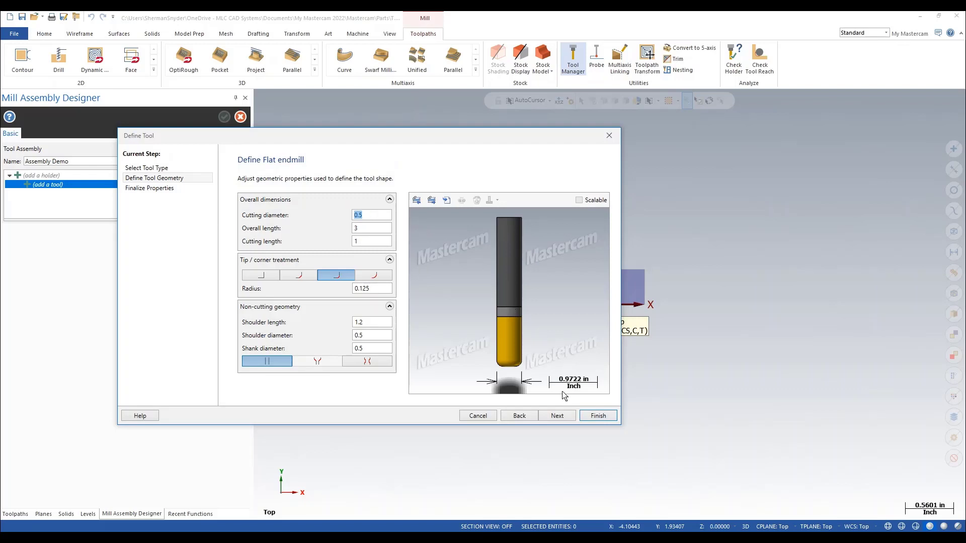
{"action": "left_click", "coordinate": [595, 414]}
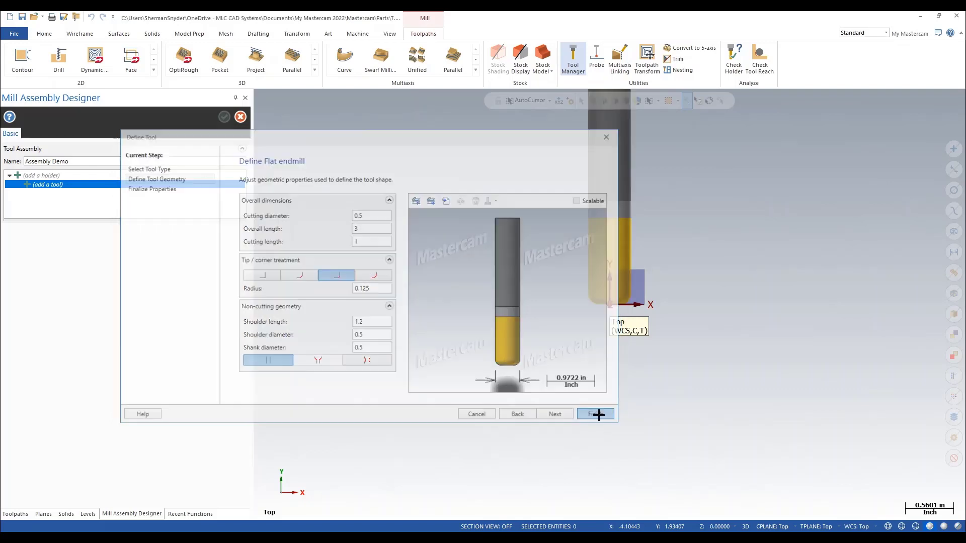
{"action": "left_click", "coordinate": [594, 414]}
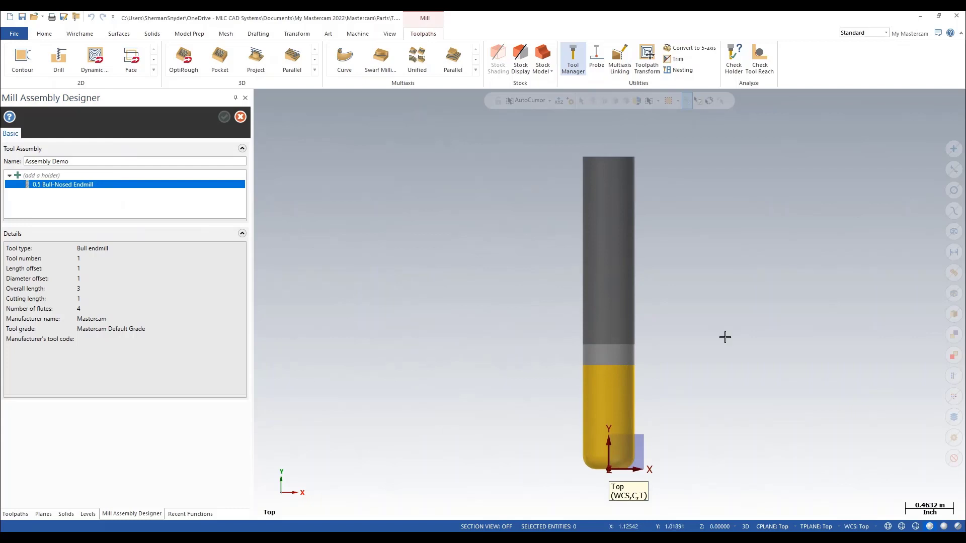
{"action": "mouse_move", "coordinate": [110, 202]}
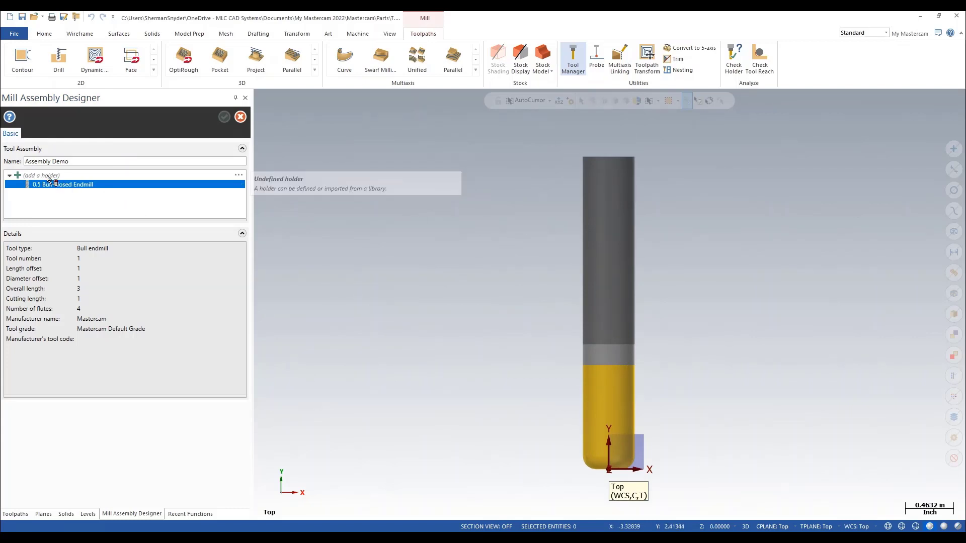
Import holder B2C4-0016 from the library into the empty holder slot
{"action": "right_click", "coordinate": [40, 175]}
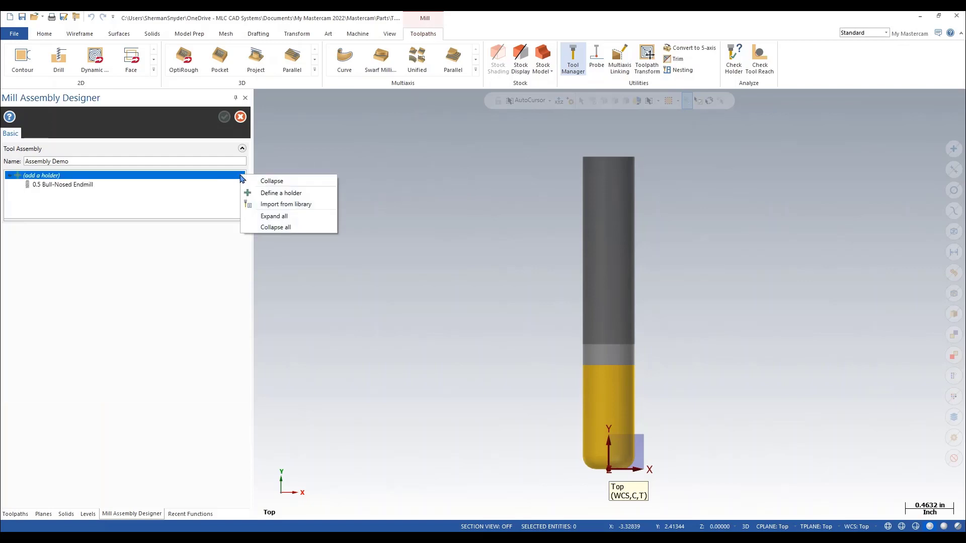
{"action": "mouse_move", "coordinate": [286, 204]}
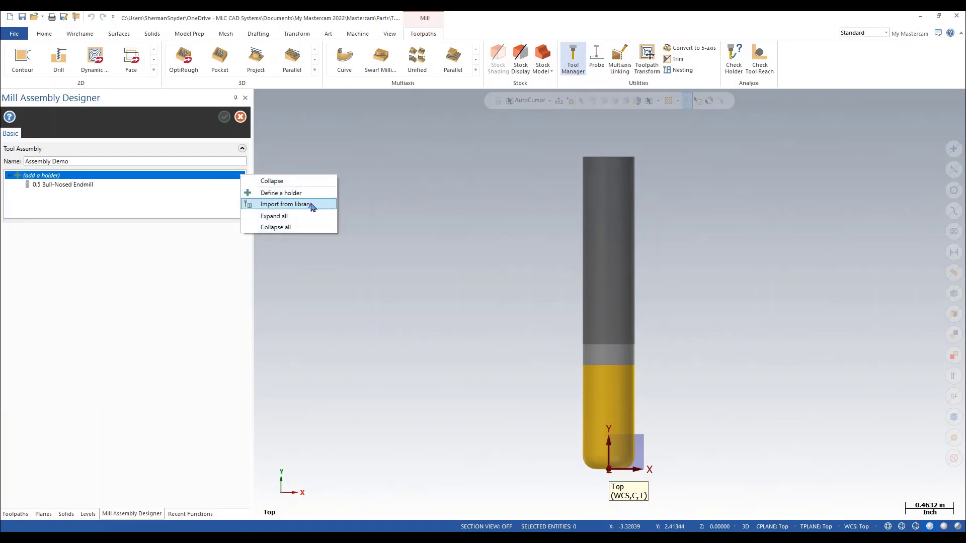
{"action": "left_click", "coordinate": [288, 204]}
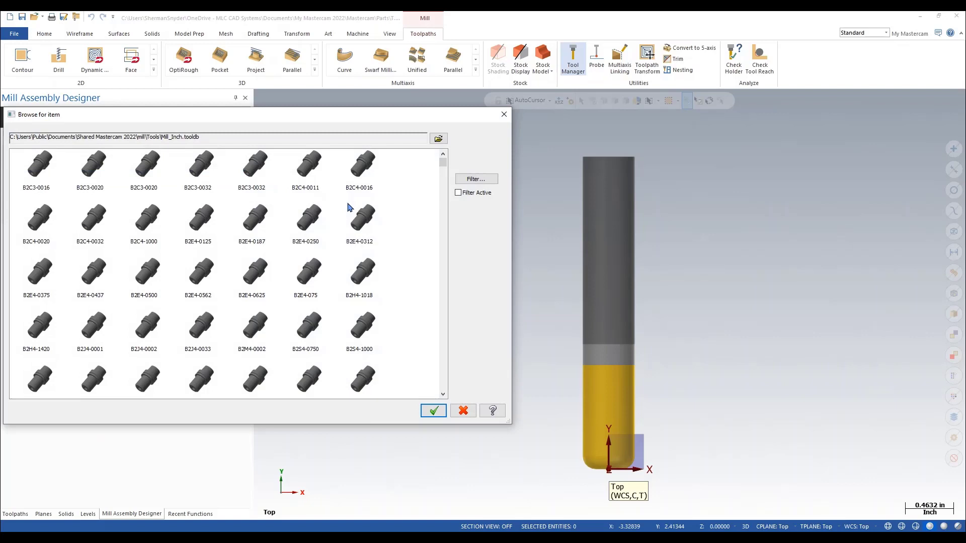
{"action": "left_click", "coordinate": [360, 165]}
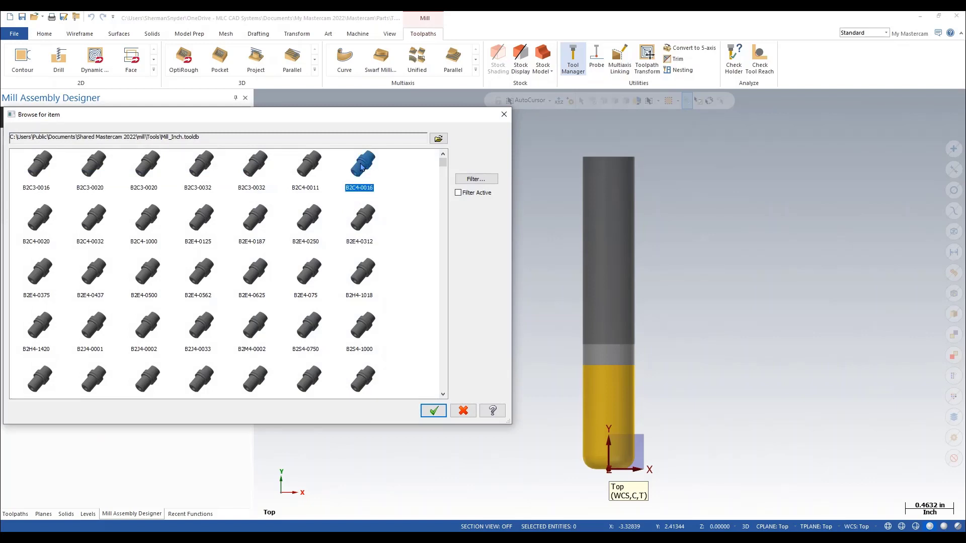
{"action": "left_click", "coordinate": [433, 410]}
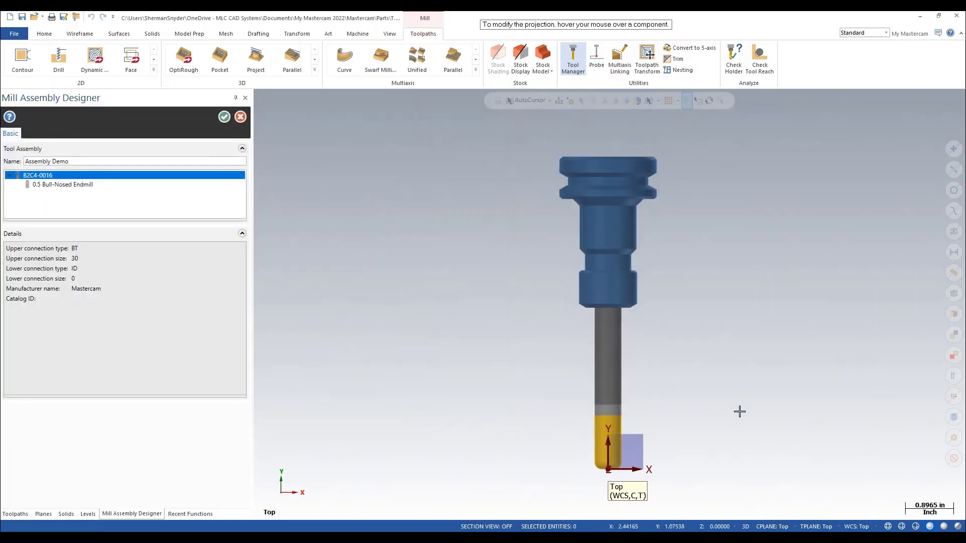
{"action": "mouse_move", "coordinate": [122, 234]}
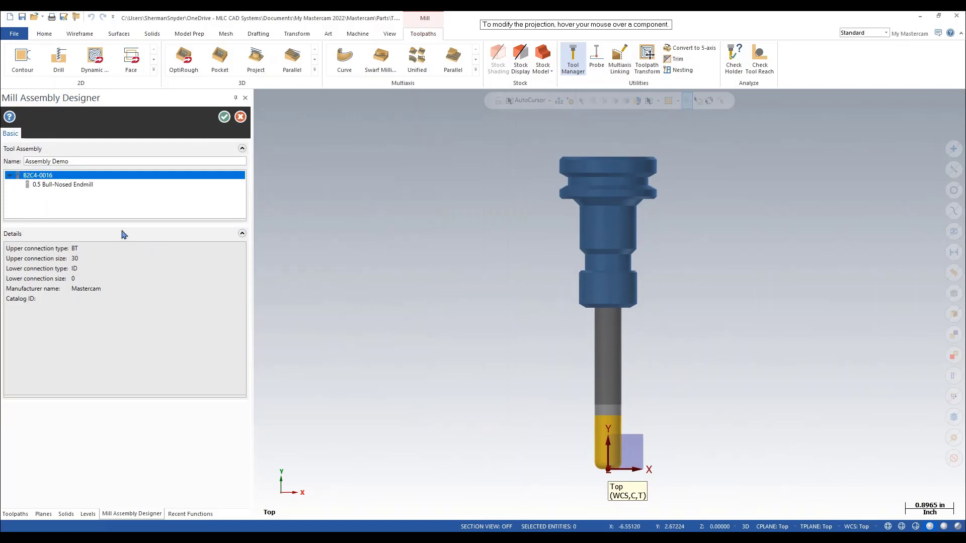
{"action": "mouse_move", "coordinate": [79, 188]}
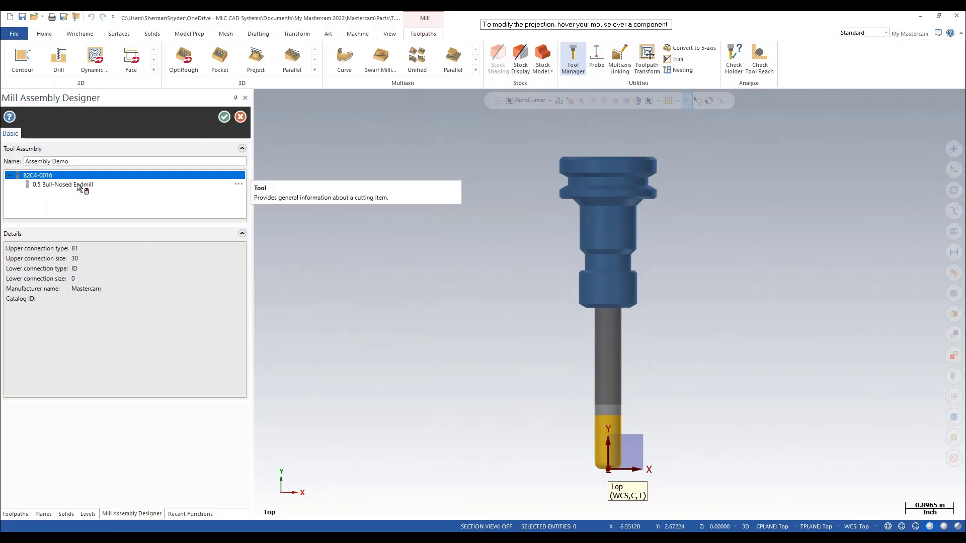
Select the 0.5 Bull-Nosed Endmill to view its details: tool 1, length 3, 4 flutes
{"action": "left_click", "coordinate": [62, 184]}
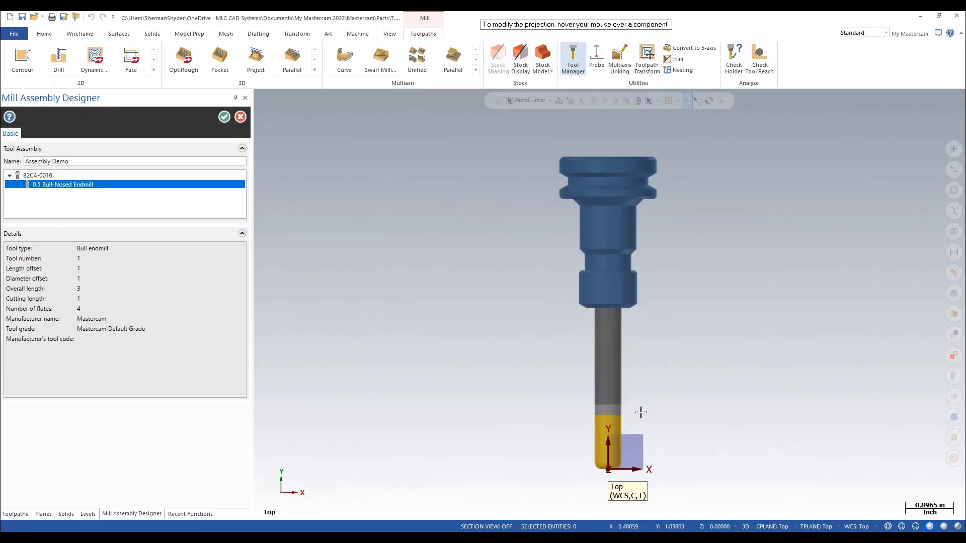
{"action": "mouse_move", "coordinate": [91, 203]}
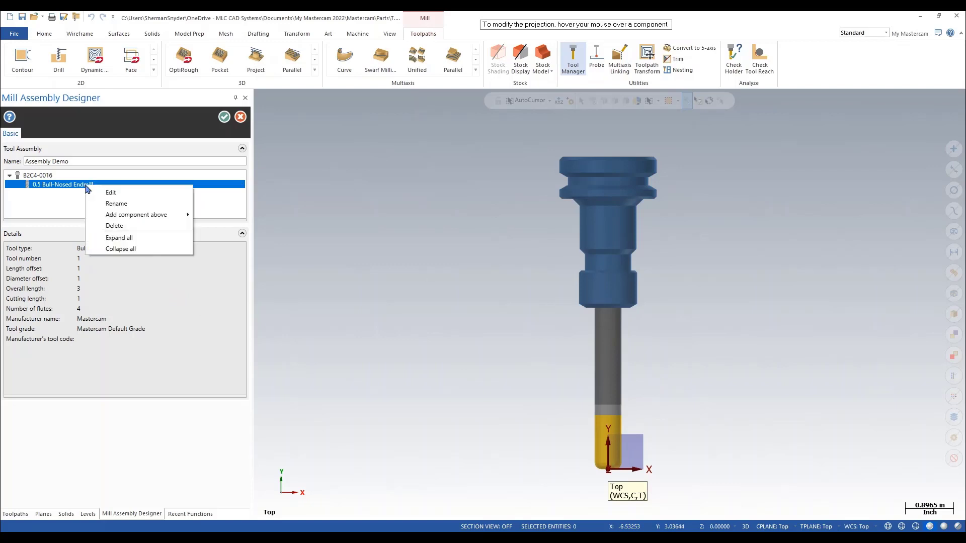
{"action": "mouse_move", "coordinate": [137, 214]}
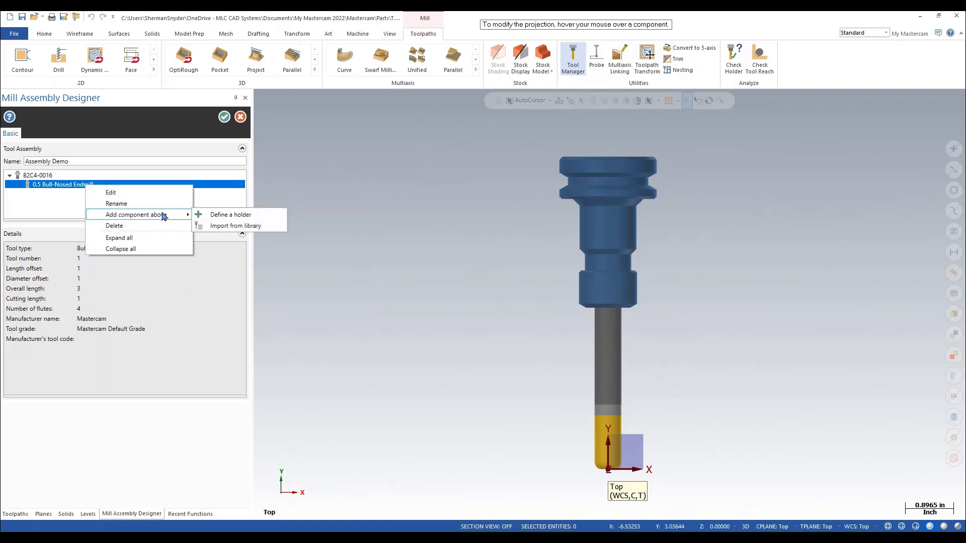
{"action": "mouse_move", "coordinate": [241, 215]}
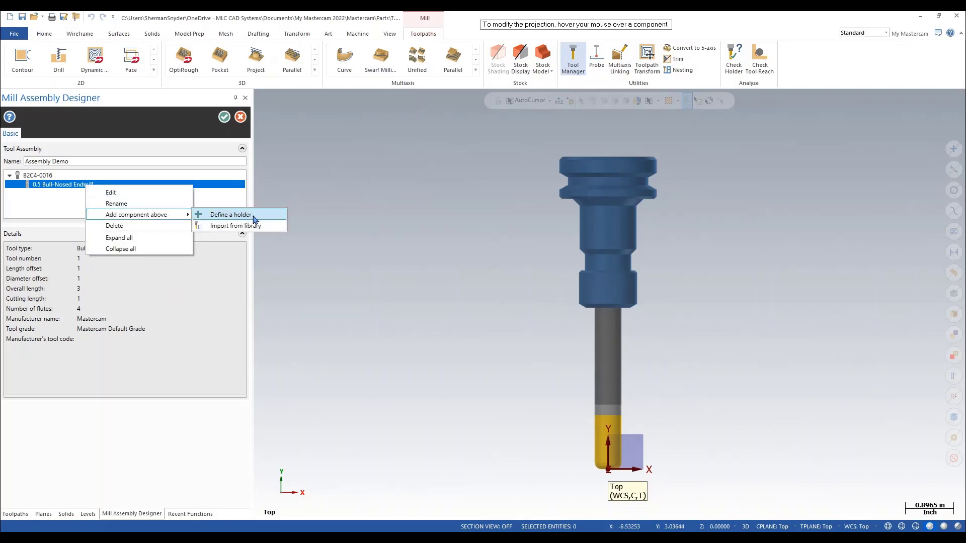
Define a default holder section (Top 1.0, Height 3.0, Bottom 1.0) above the endmill
{"action": "left_click", "coordinate": [230, 214]}
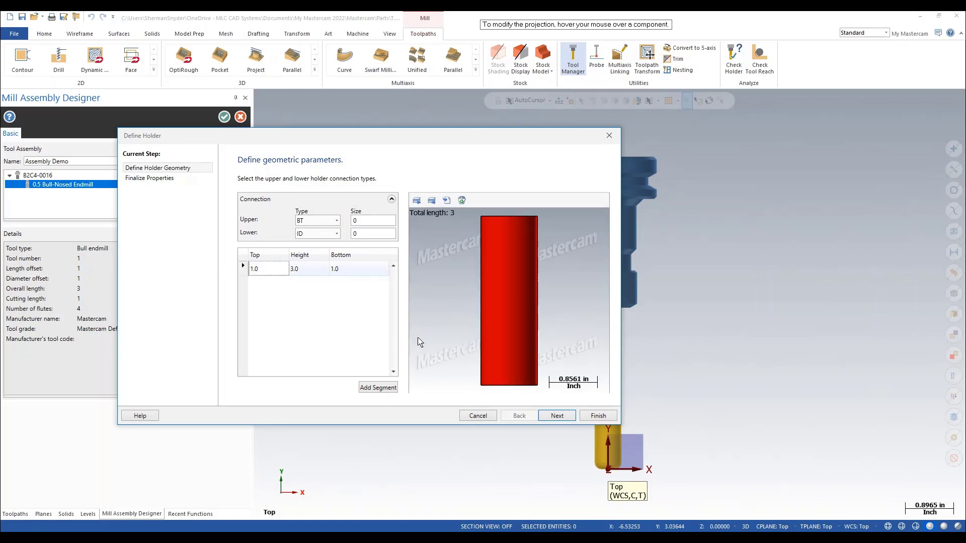
{"action": "left_click", "coordinate": [596, 415]}
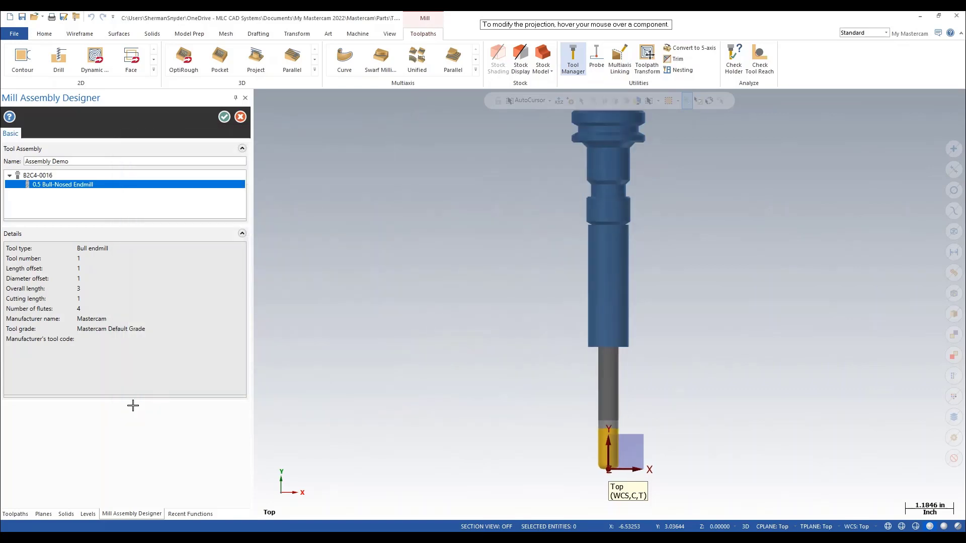
{"action": "right_click", "coordinate": [40, 184]}
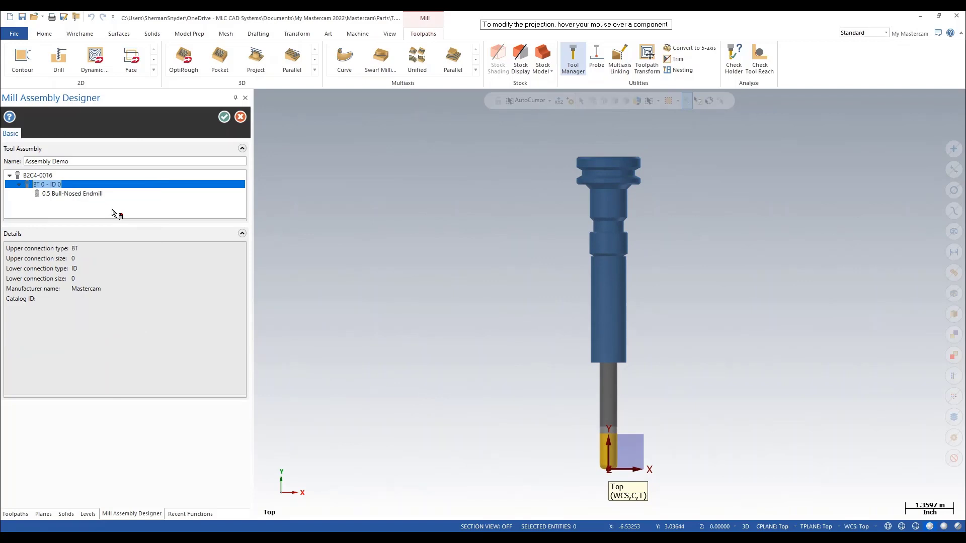
Rename the new holder to 'Extend' and view B2C4-0016's geometry without changes
{"action": "double_click", "coordinate": [43, 184]}
{"action": "type", "text": "Extend"}
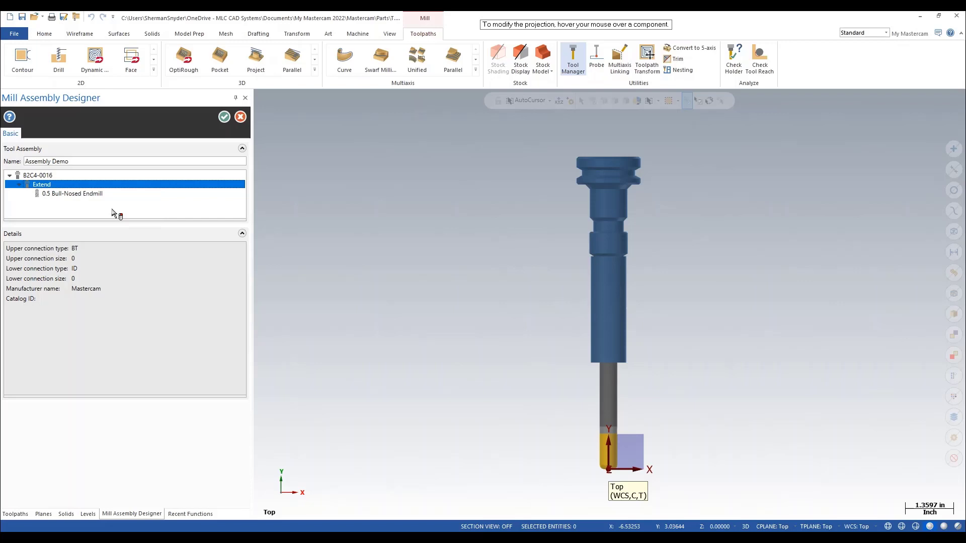
{"action": "left_click", "coordinate": [68, 161]}
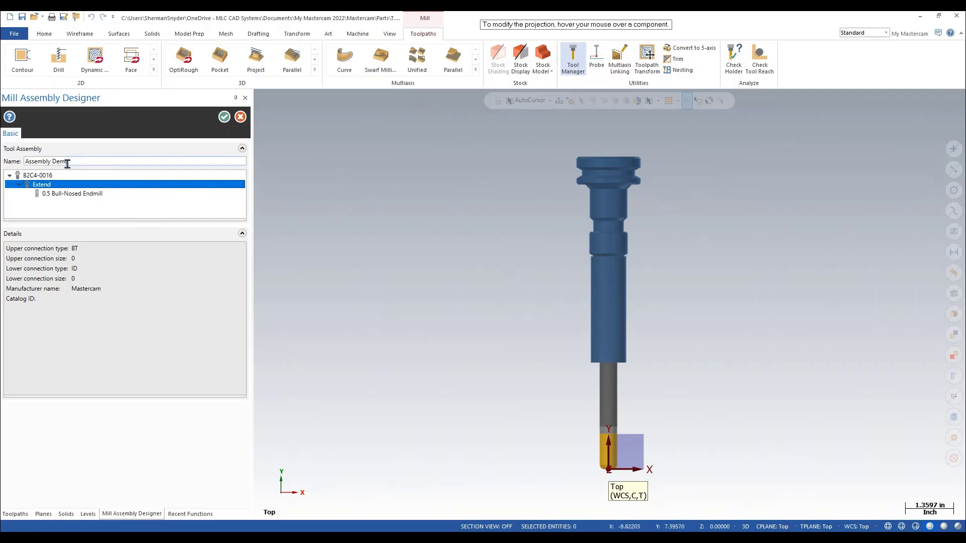
{"action": "right_click", "coordinate": [37, 175]}
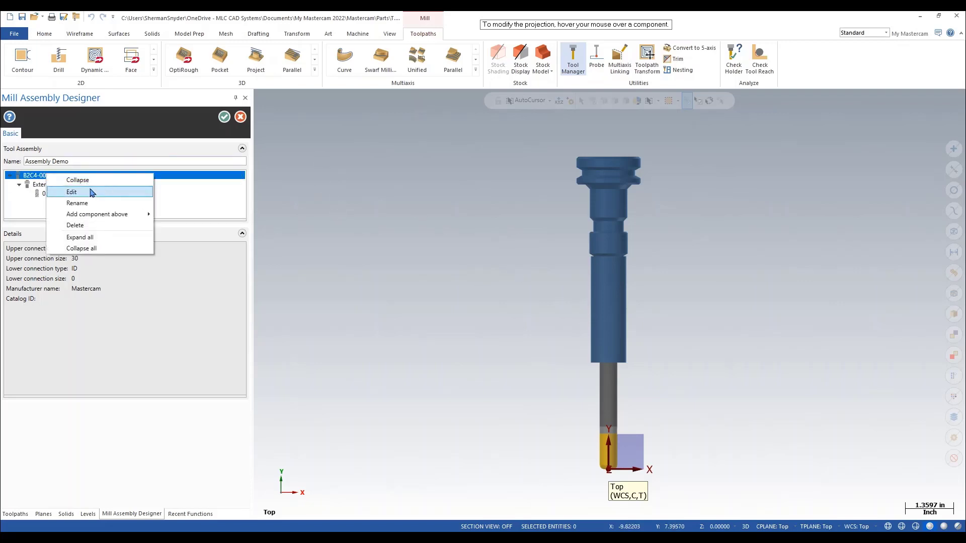
{"action": "left_click", "coordinate": [72, 191]}
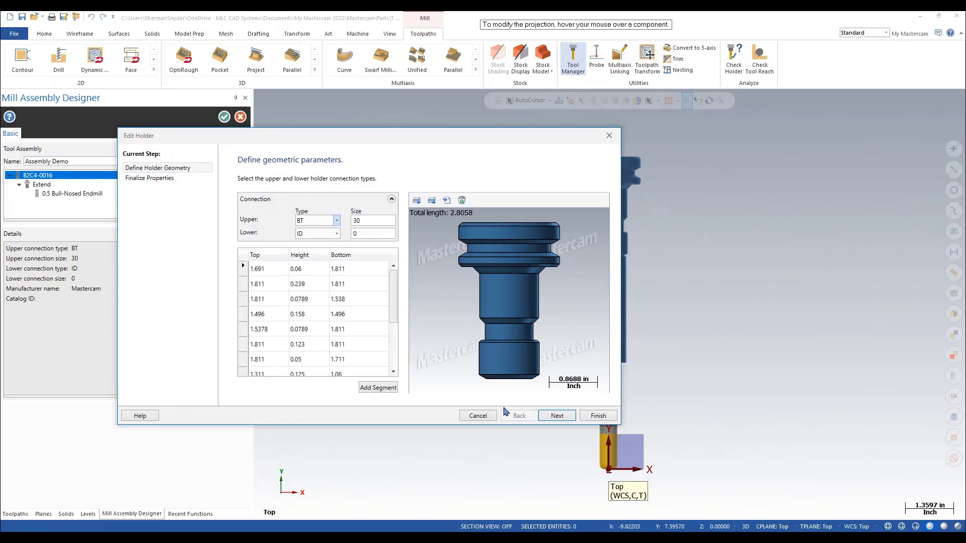
{"action": "left_click", "coordinate": [596, 415]}
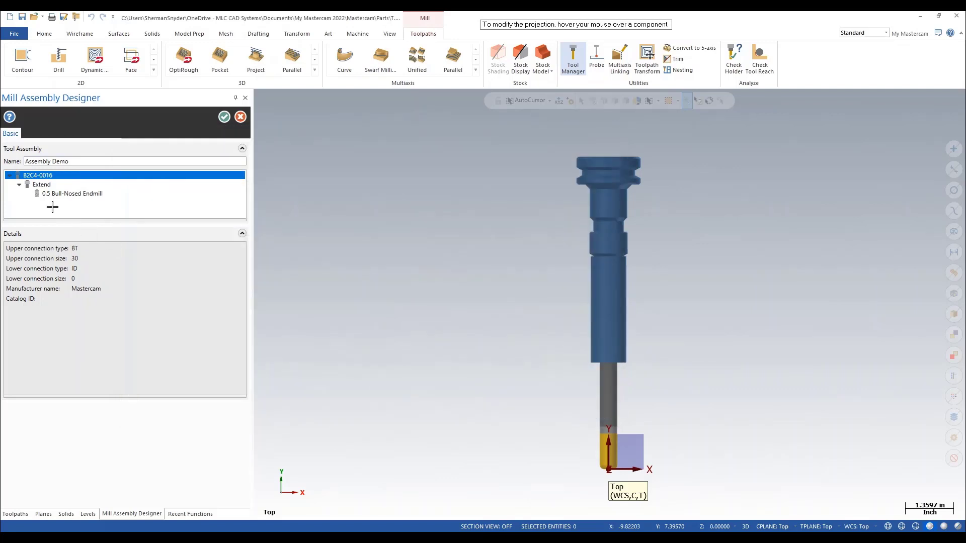
Edit the Extend holder's segment values, entering .75 to shorten the assembly
{"action": "right_click", "coordinate": [42, 184]}
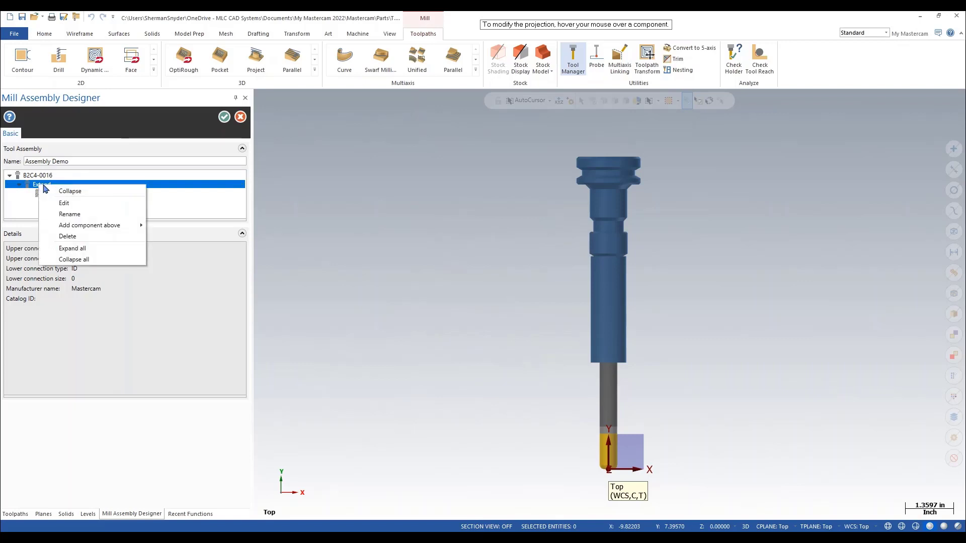
{"action": "left_click", "coordinate": [63, 204]}
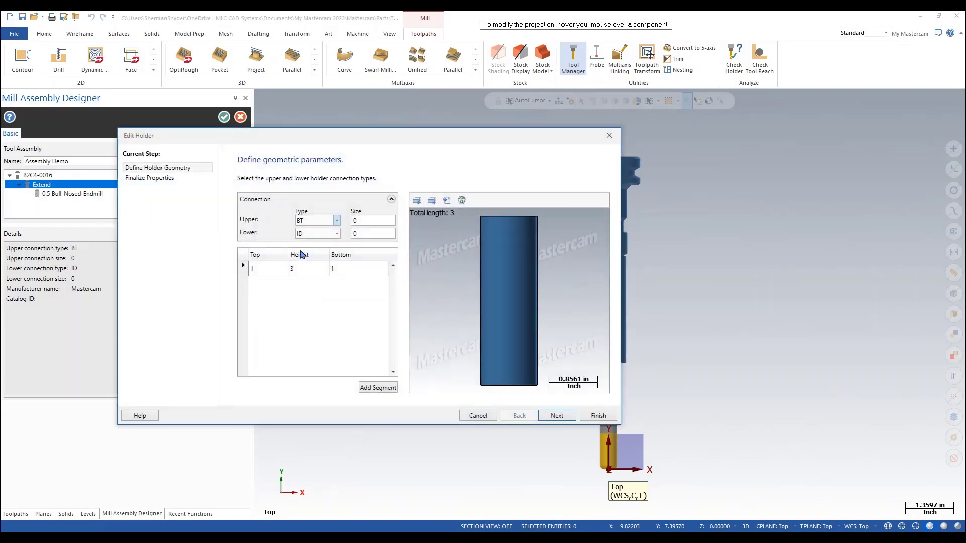
{"action": "type", "text": ".75"}
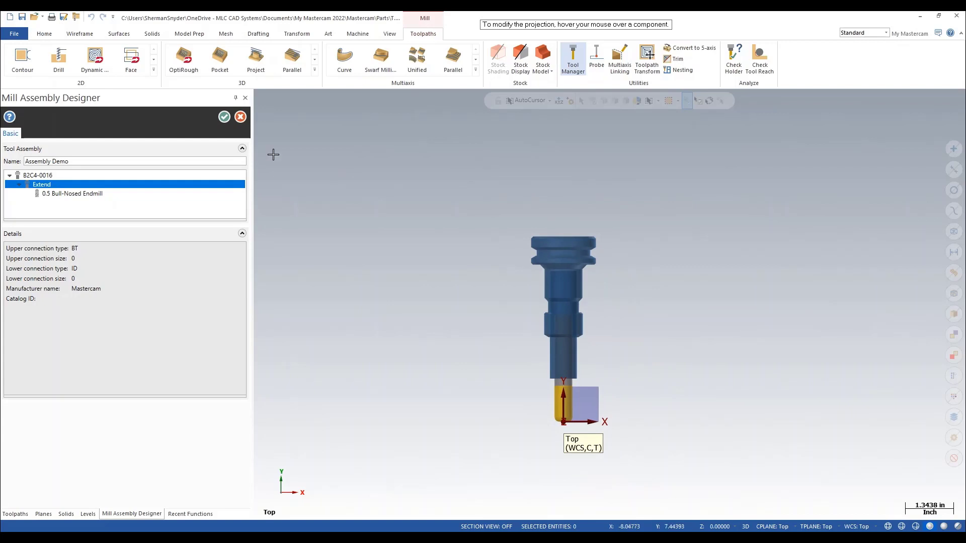
{"action": "mouse_move", "coordinate": [448, 167]}
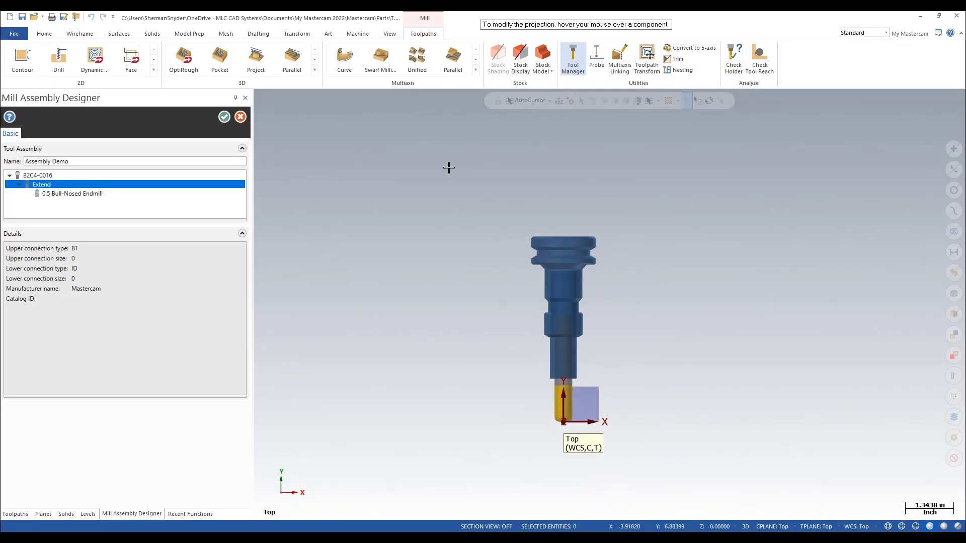
{"action": "mouse_move", "coordinate": [224, 118]}
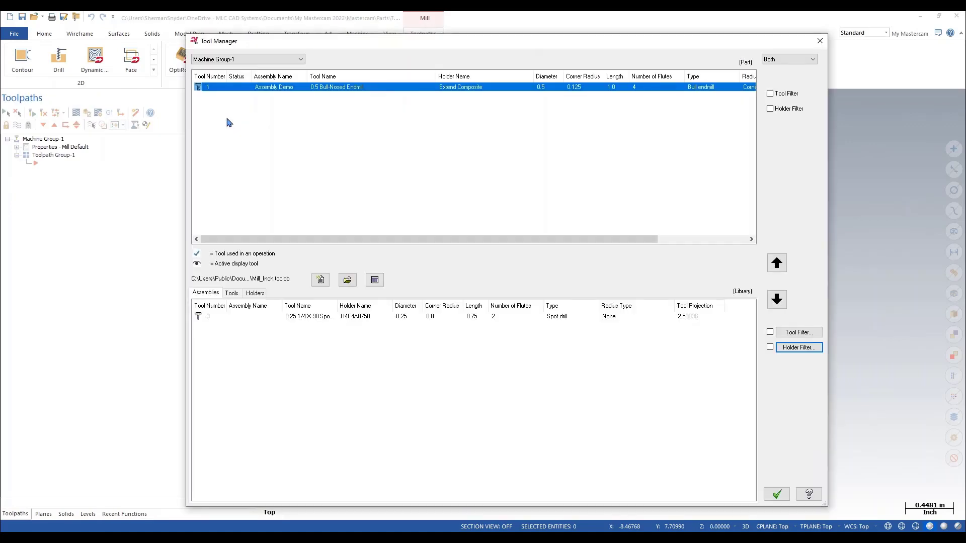
{"action": "mouse_move", "coordinate": [629, 358]}
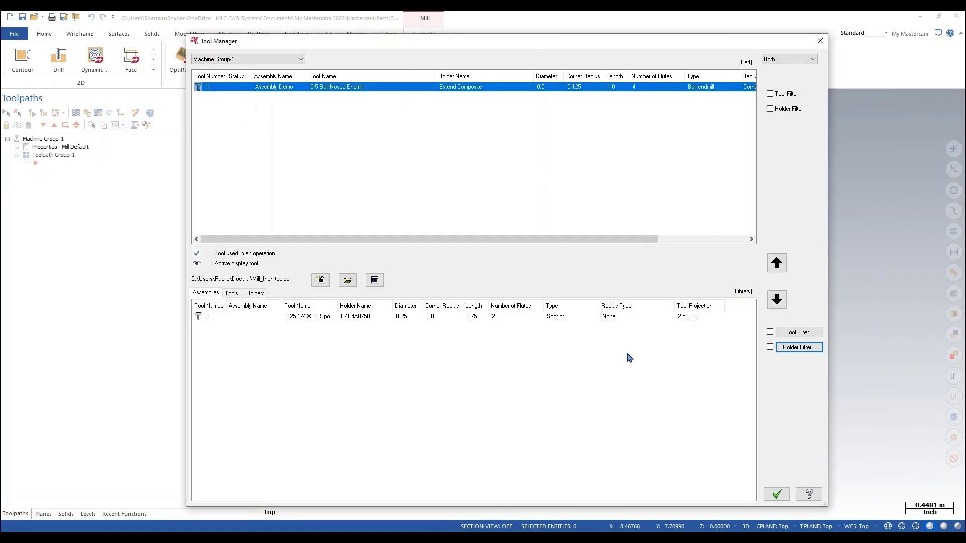
Save a new empty tool library named 'New Lib'
{"action": "left_click", "coordinate": [347, 280]}
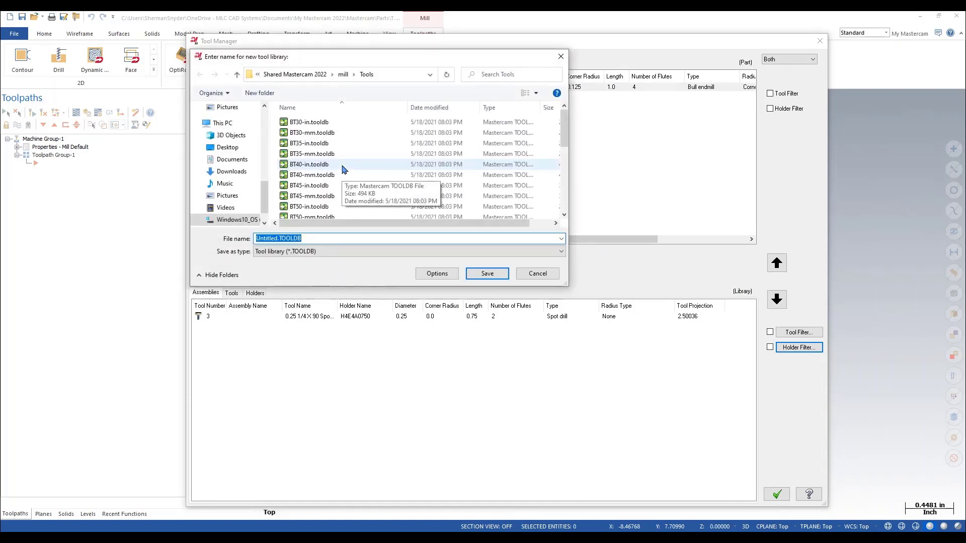
{"action": "type", "text": "New Lib"}
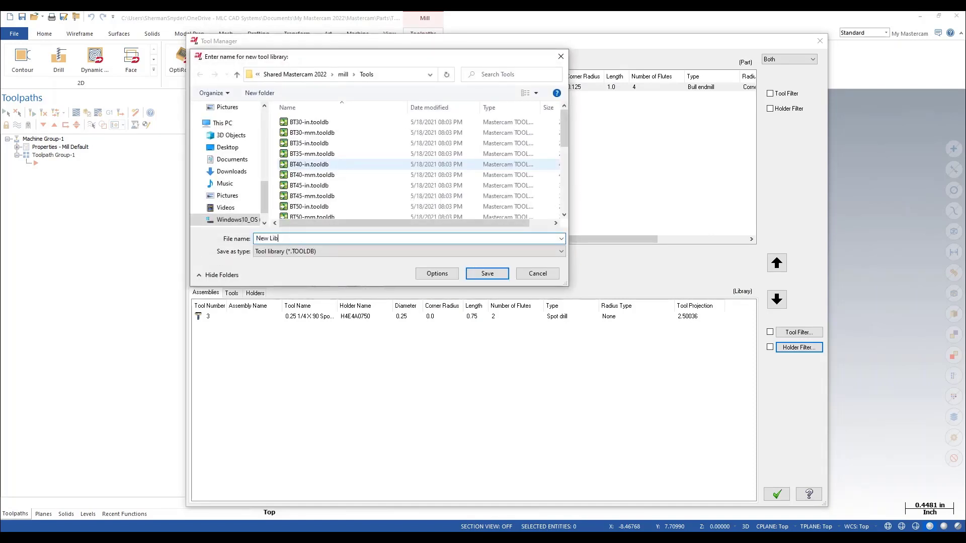
{"action": "left_click", "coordinate": [486, 273]}
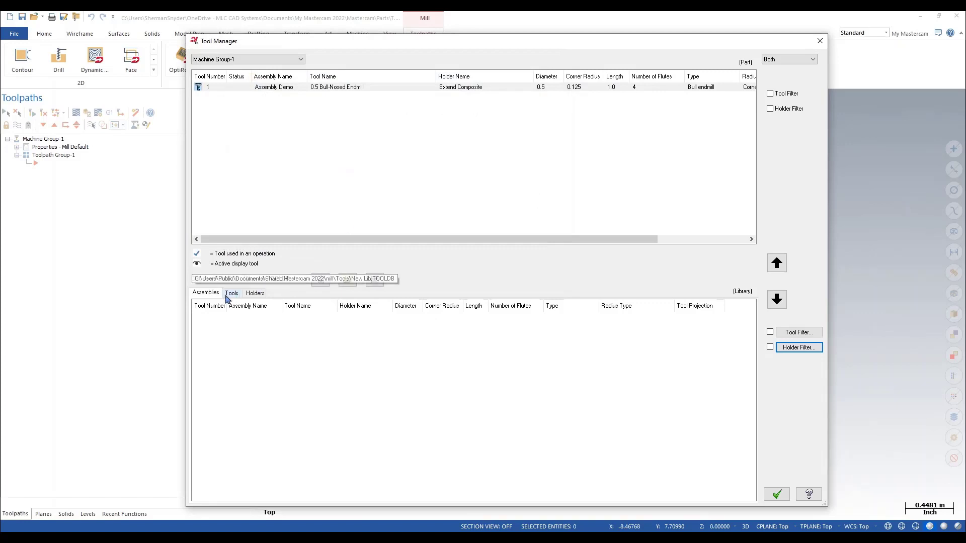
{"action": "left_click", "coordinate": [205, 293]}
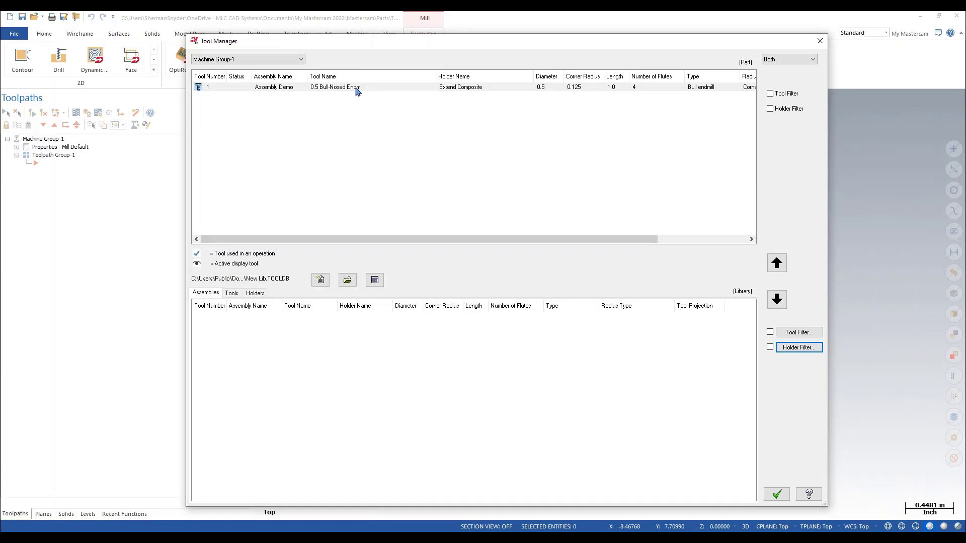
Save Assembly Demo into New Lib as a tool assembly and dismiss the confirmation
{"action": "right_click", "coordinate": [337, 87]}
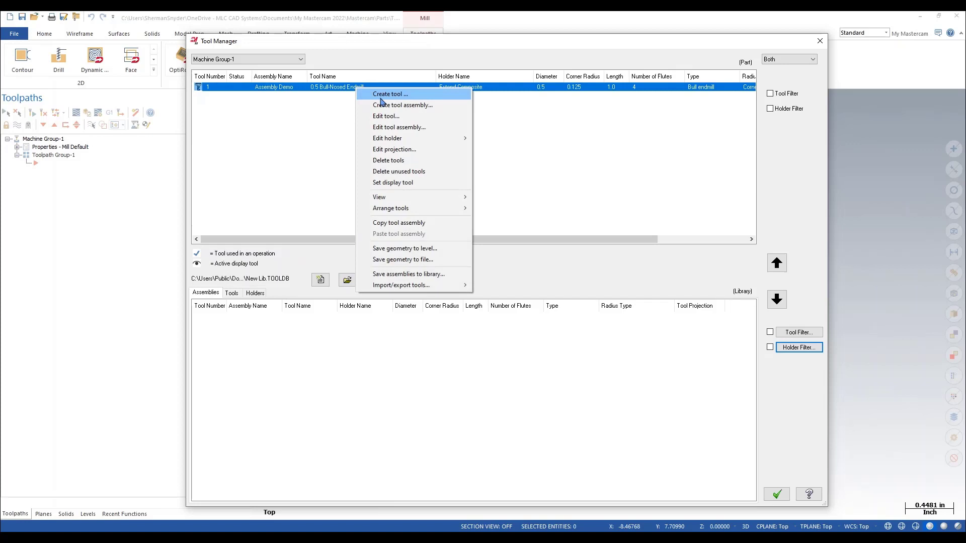
{"action": "mouse_move", "coordinate": [382, 274]}
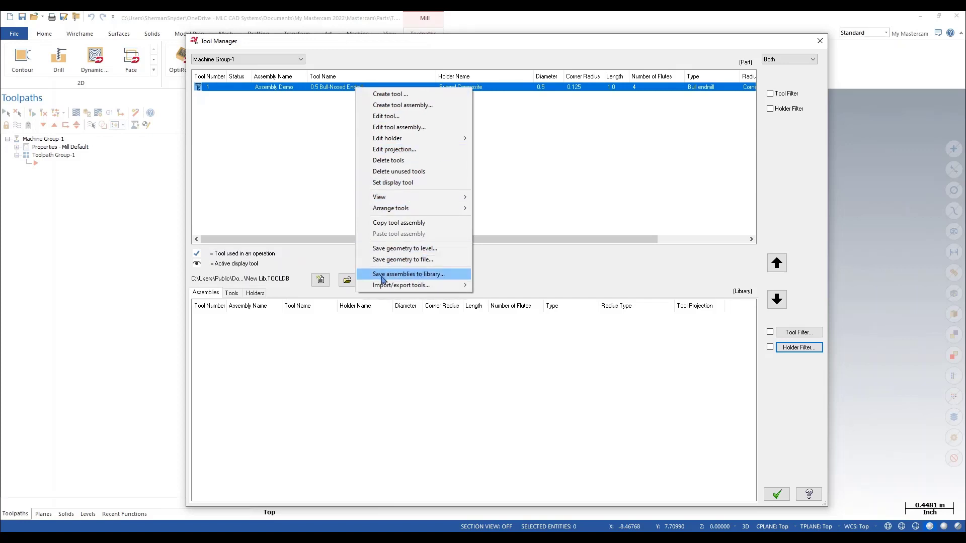
{"action": "mouse_move", "coordinate": [461, 278]}
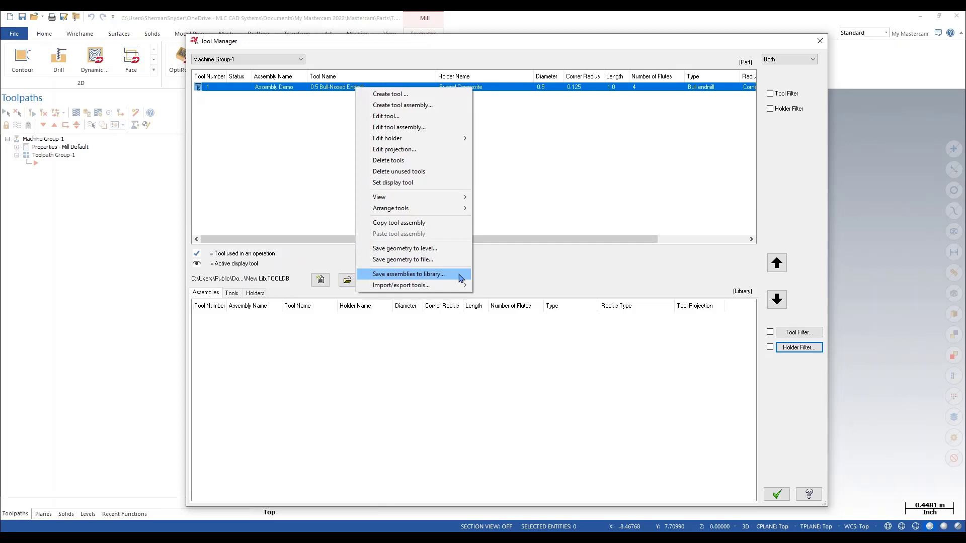
{"action": "left_click", "coordinate": [408, 274]}
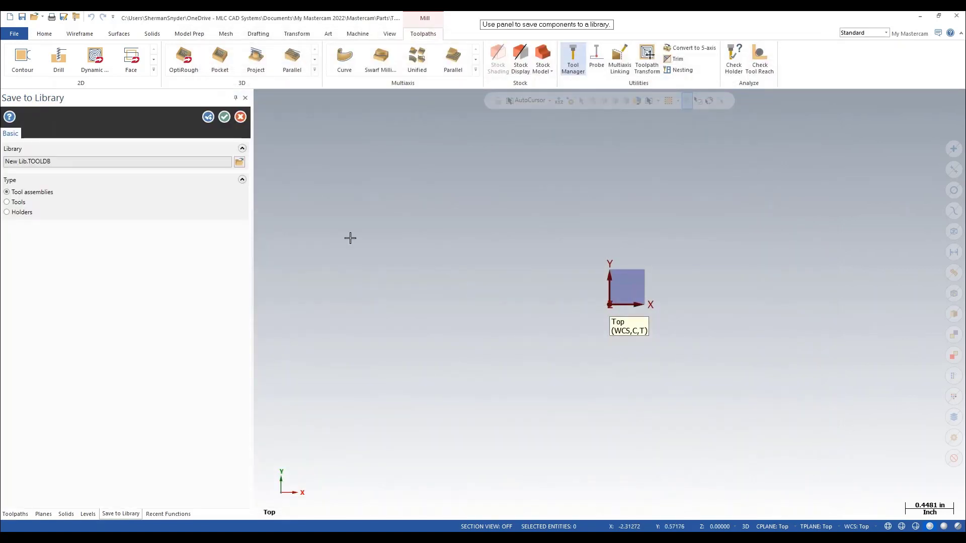
{"action": "mouse_move", "coordinate": [33, 192]}
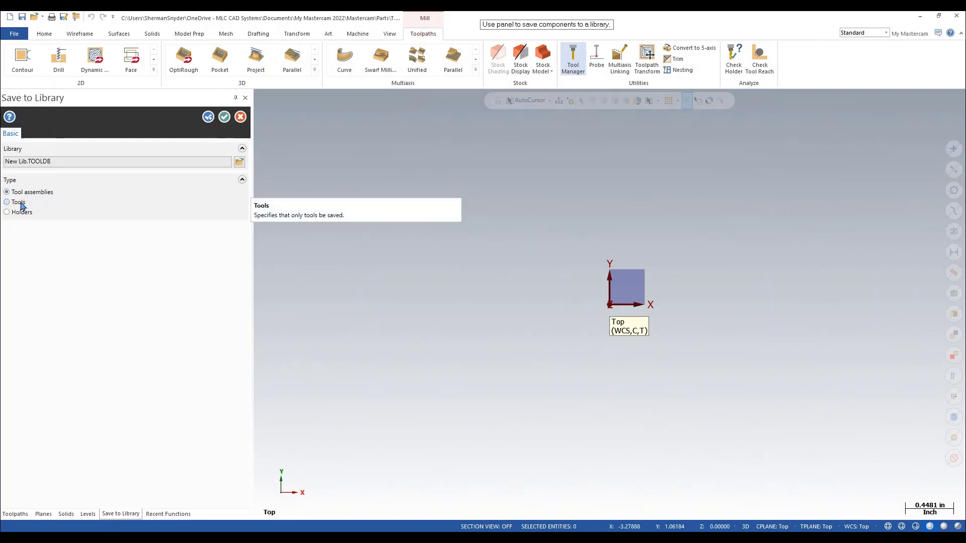
{"action": "left_click", "coordinate": [6, 212]}
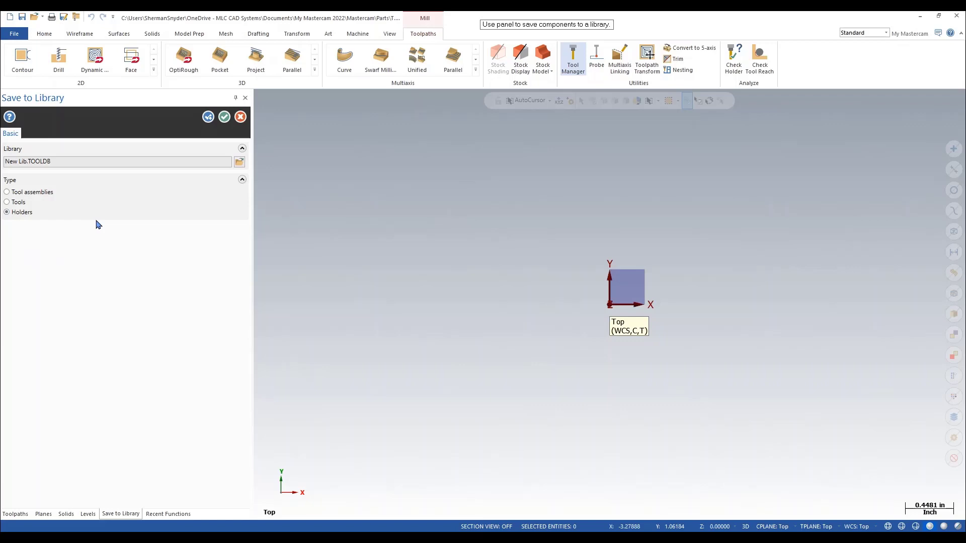
{"action": "left_click", "coordinate": [6, 192]}
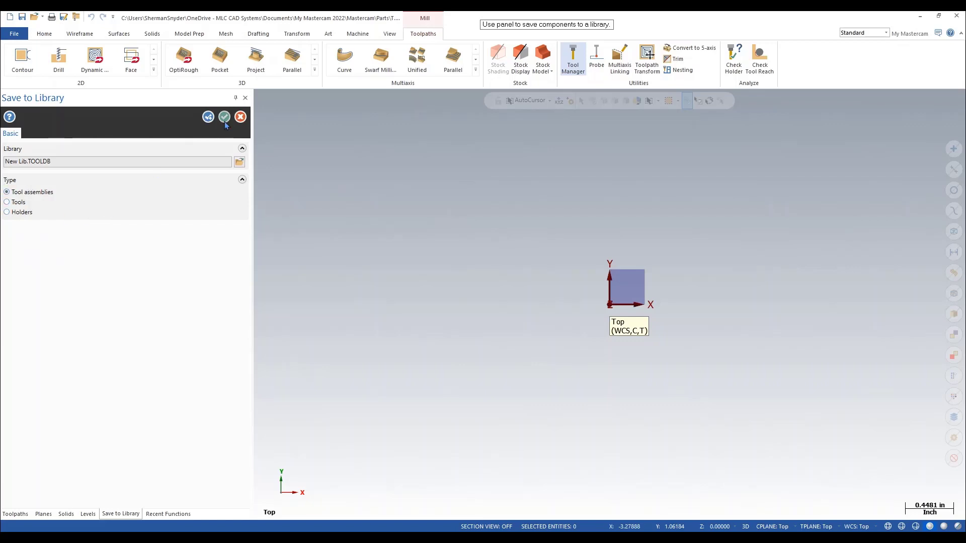
{"action": "left_click", "coordinate": [224, 117]}
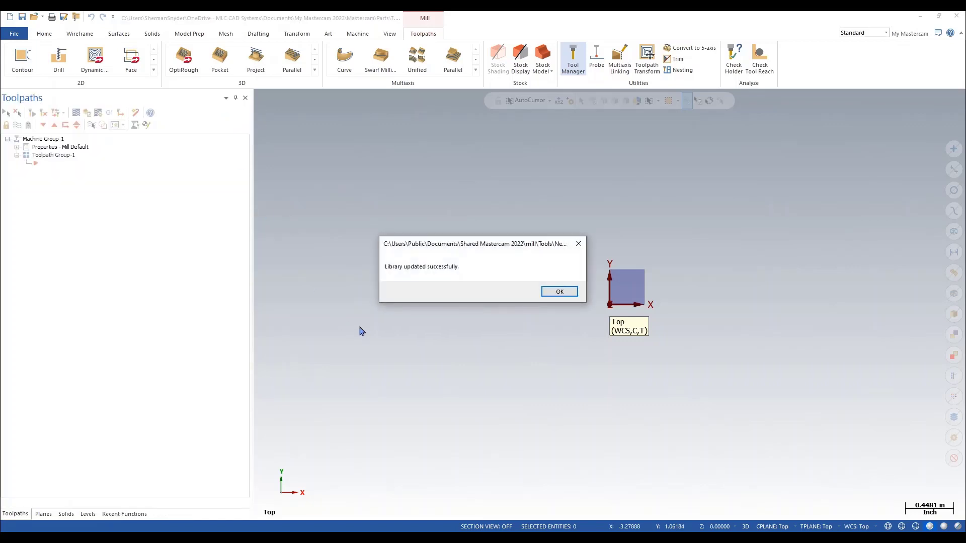
{"action": "left_click", "coordinate": [558, 291]}
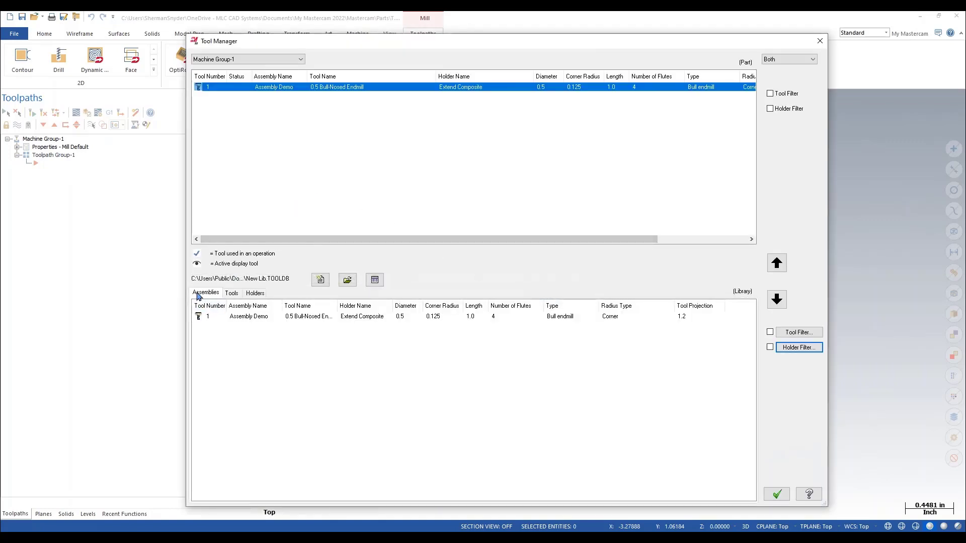
Check New Lib's holders list, then return to the Assembly Demo assembly
{"action": "left_click", "coordinate": [231, 293]}
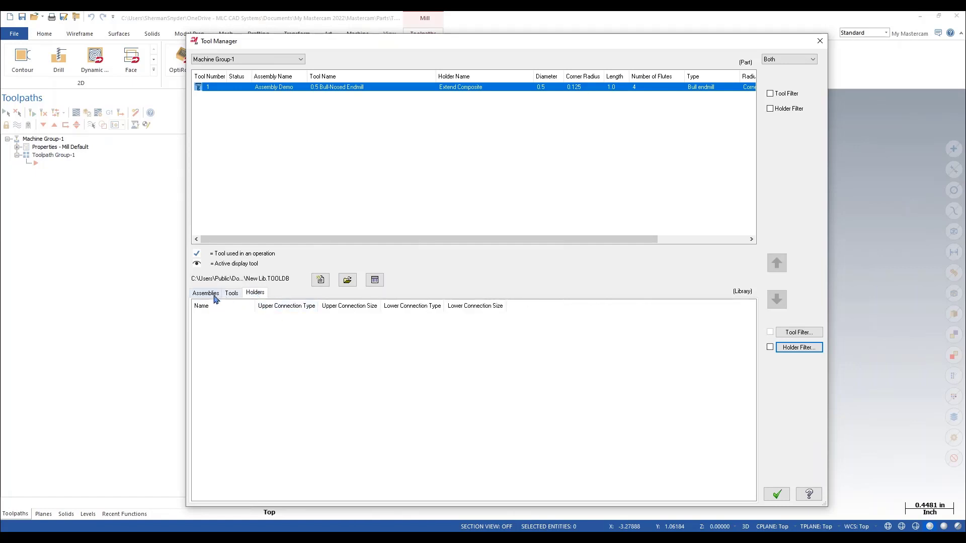
{"action": "left_click", "coordinate": [206, 293]}
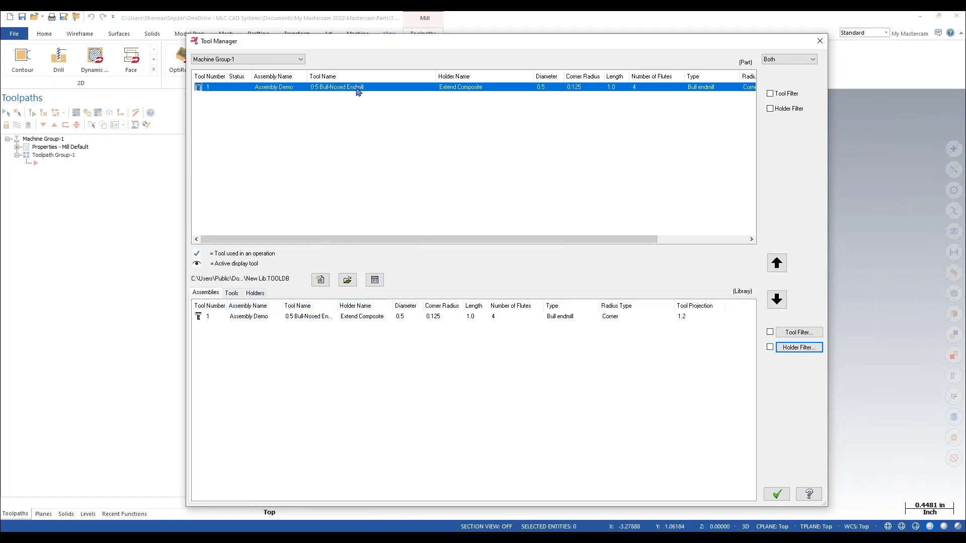
{"action": "right_click", "coordinate": [358, 87]}
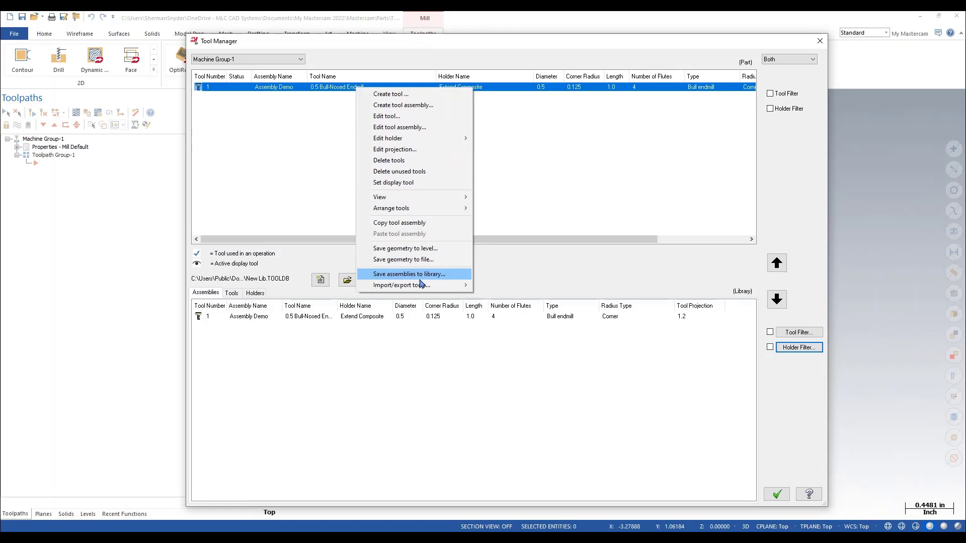
{"action": "mouse_move", "coordinate": [424, 281]}
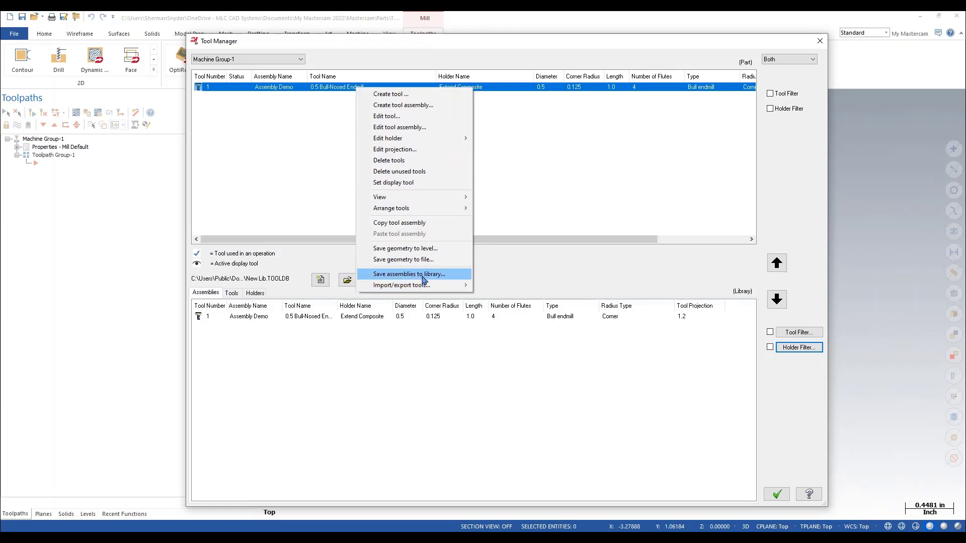
Save the Assembly Demo holders, B2C4-0016 and Extend, separately into New Lib
{"action": "left_click", "coordinate": [409, 273]}
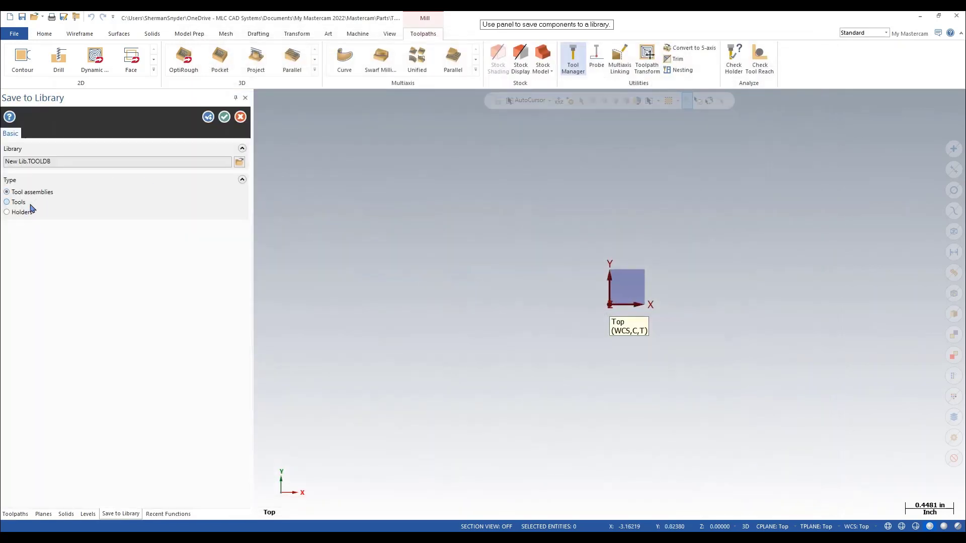
{"action": "left_click", "coordinate": [6, 212]}
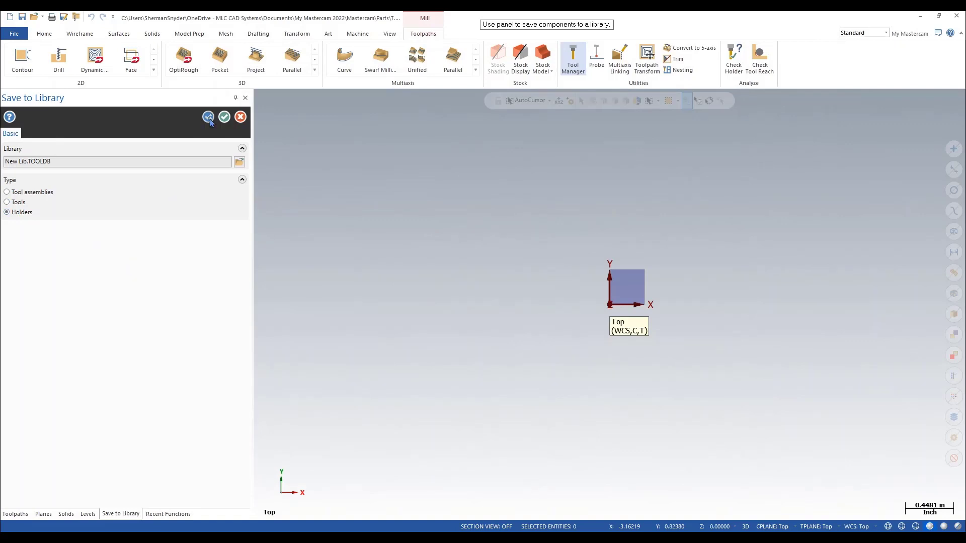
{"action": "left_click", "coordinate": [224, 116]}
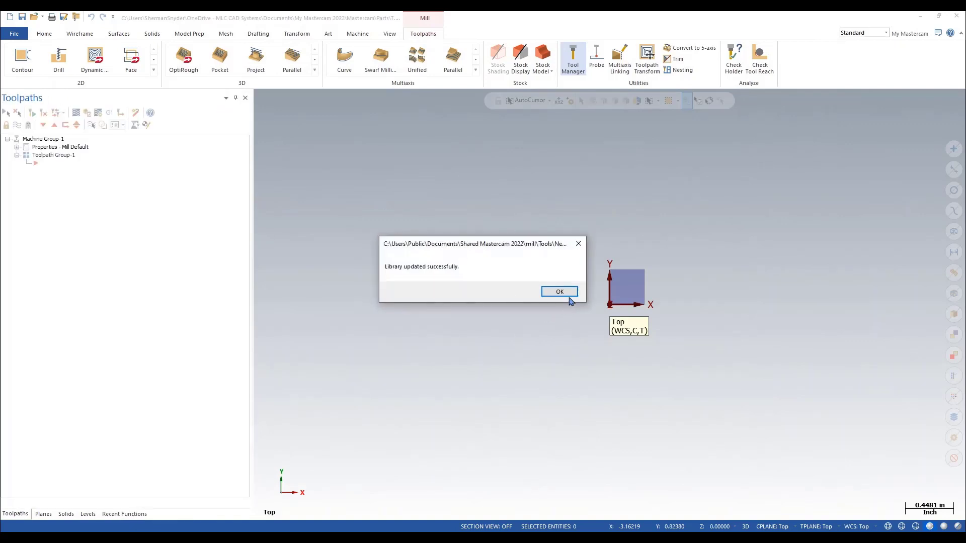
{"action": "left_click", "coordinate": [558, 291]}
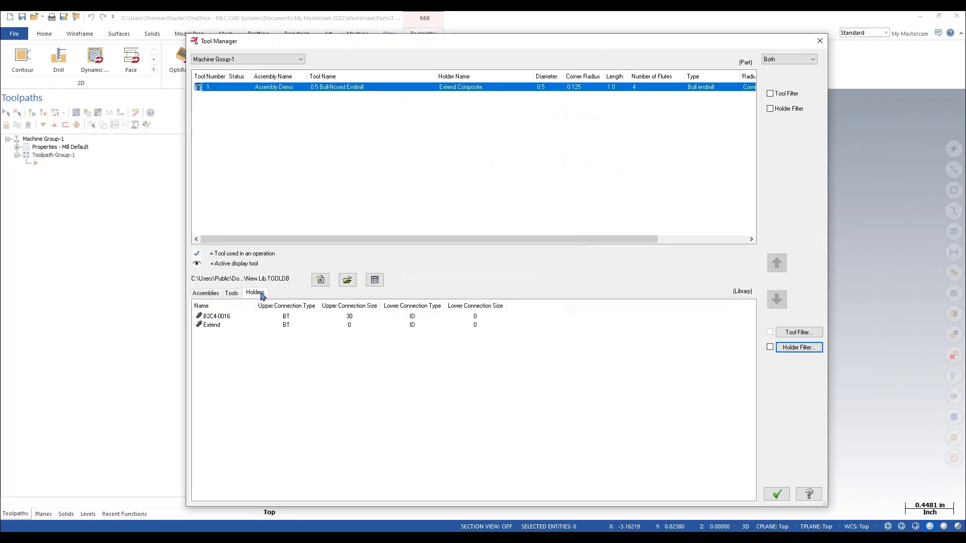
Review the saved Extend and B2C4-0016 holders, then close Tool Manager saving New Lib
{"action": "left_click", "coordinate": [211, 325]}
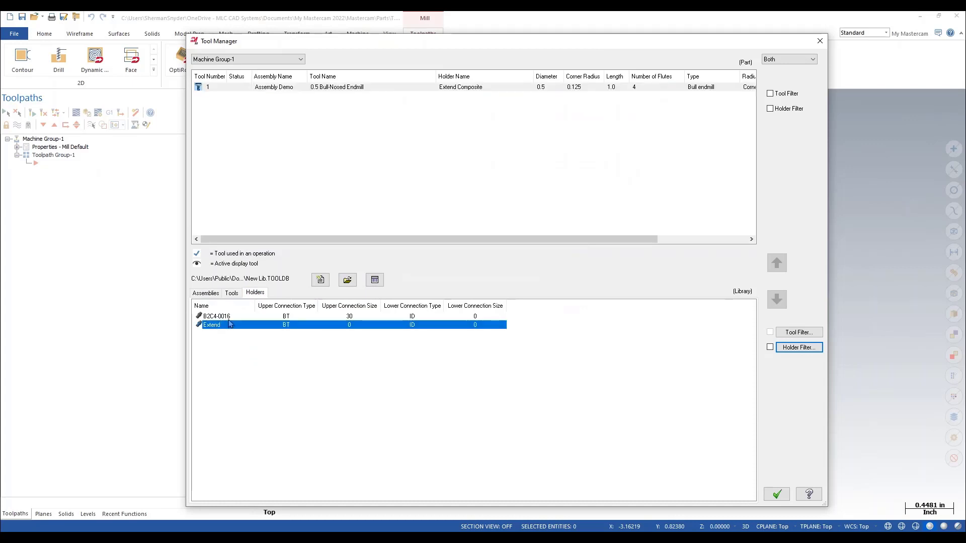
{"action": "left_click", "coordinate": [217, 316]}
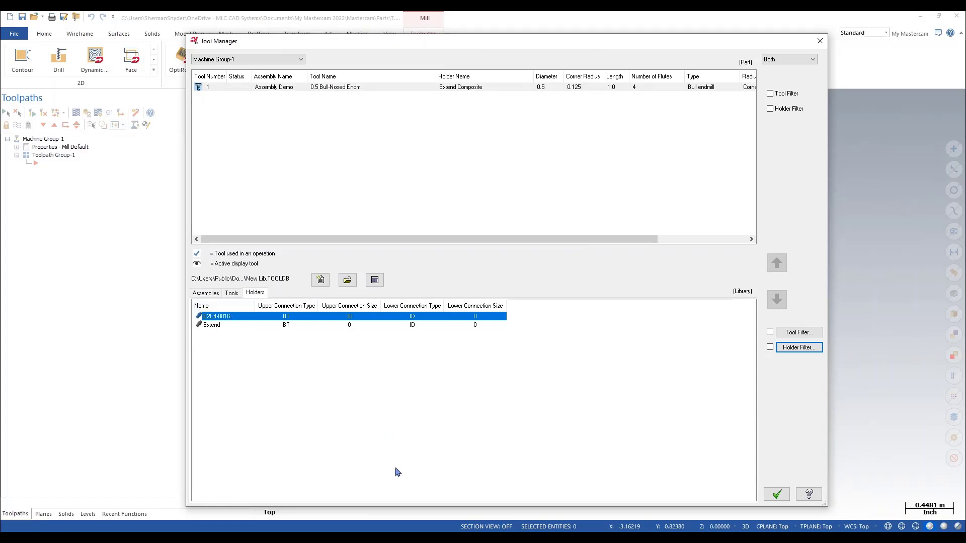
{"action": "left_click", "coordinate": [776, 494]}
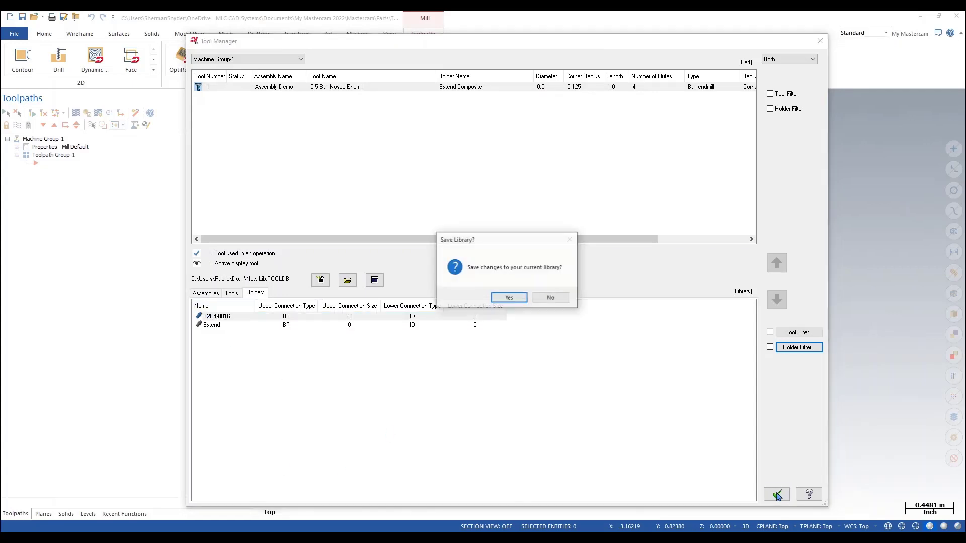
{"action": "left_click", "coordinate": [508, 297]}
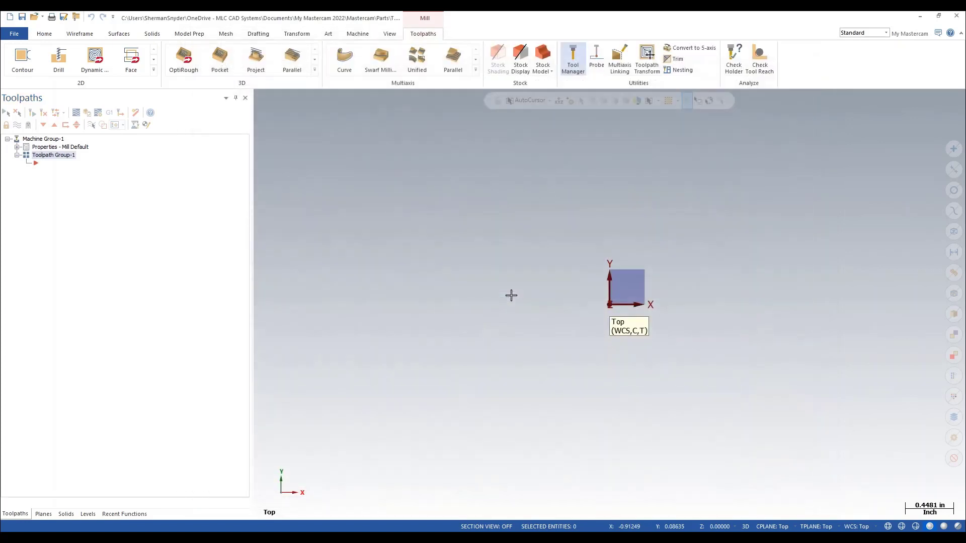